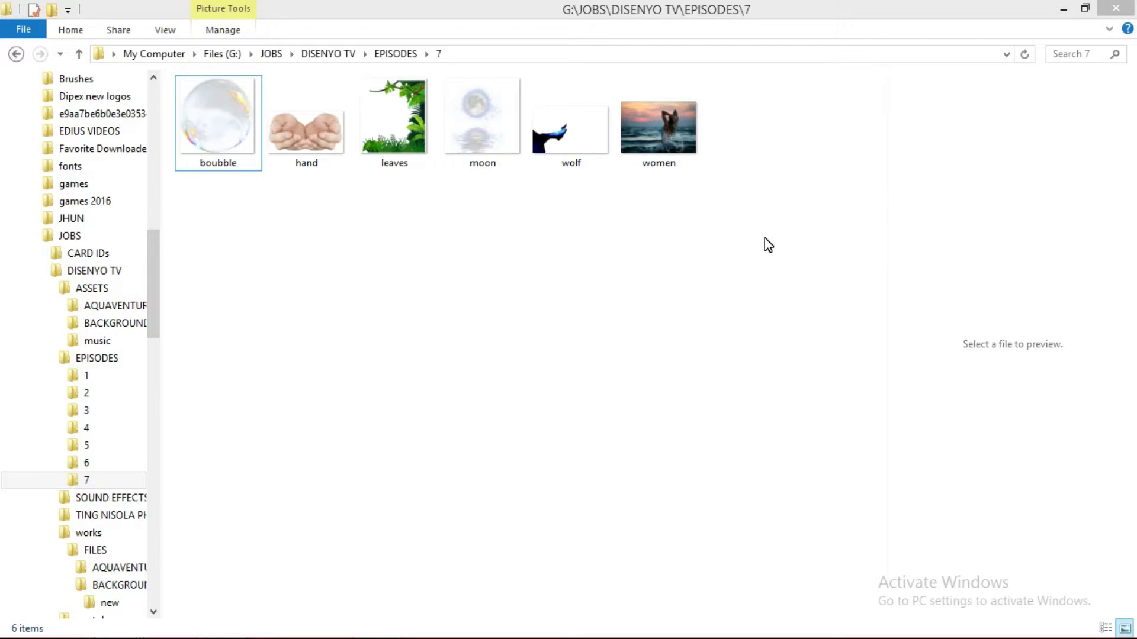
{"action": "mouse_move", "coordinate": [752, 242]}
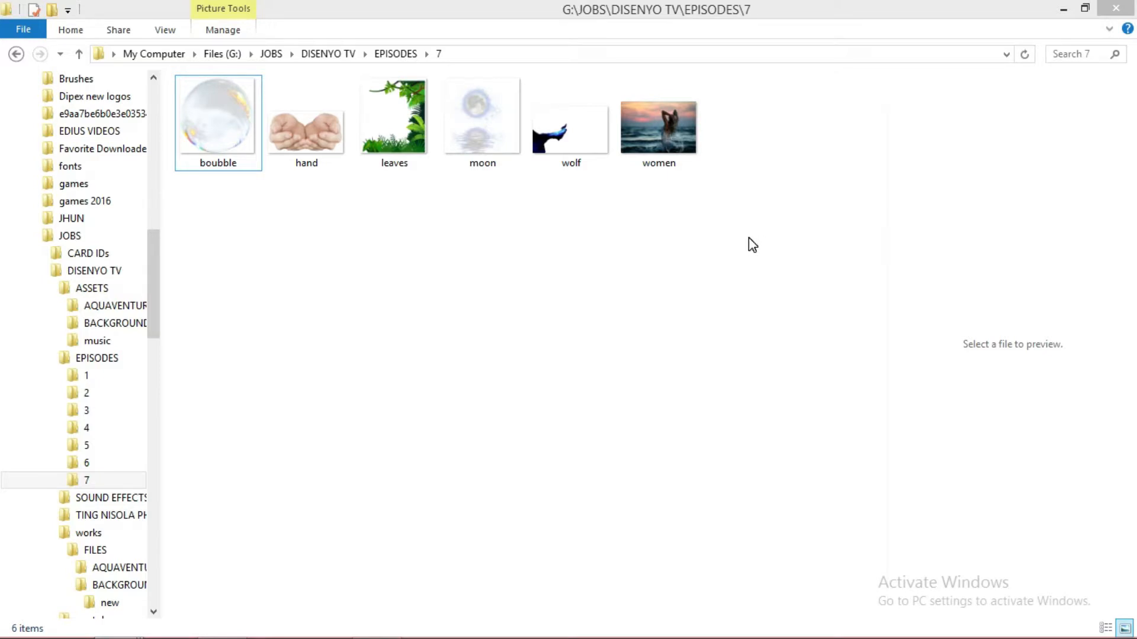
{"action": "mouse_move", "coordinate": [533, 232]}
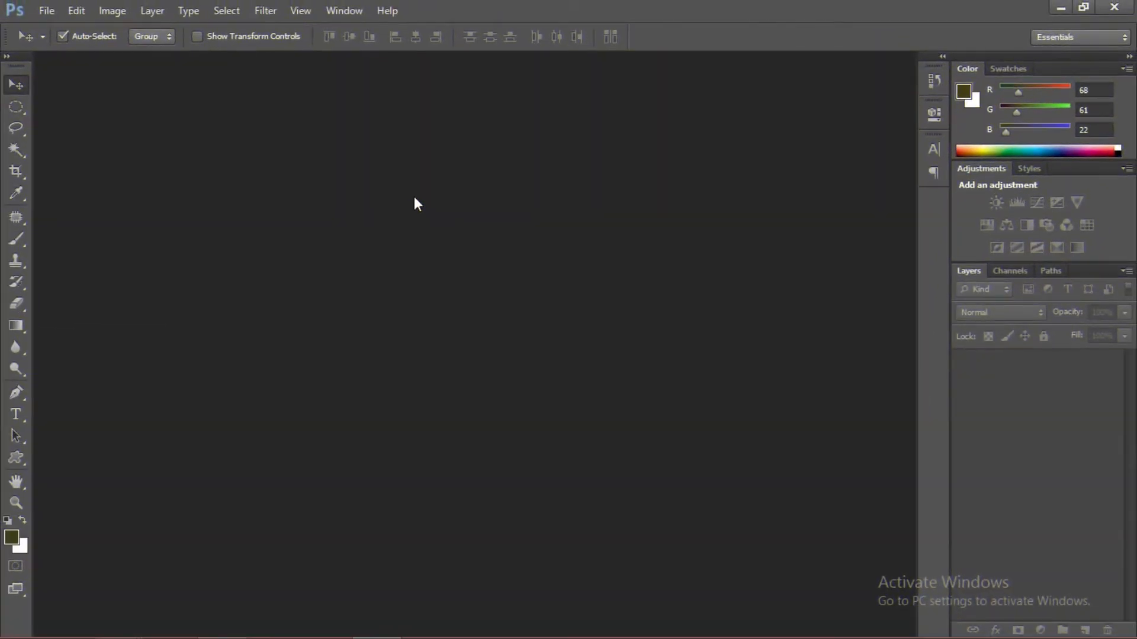
{"action": "mouse_move", "coordinate": [46, 11]}
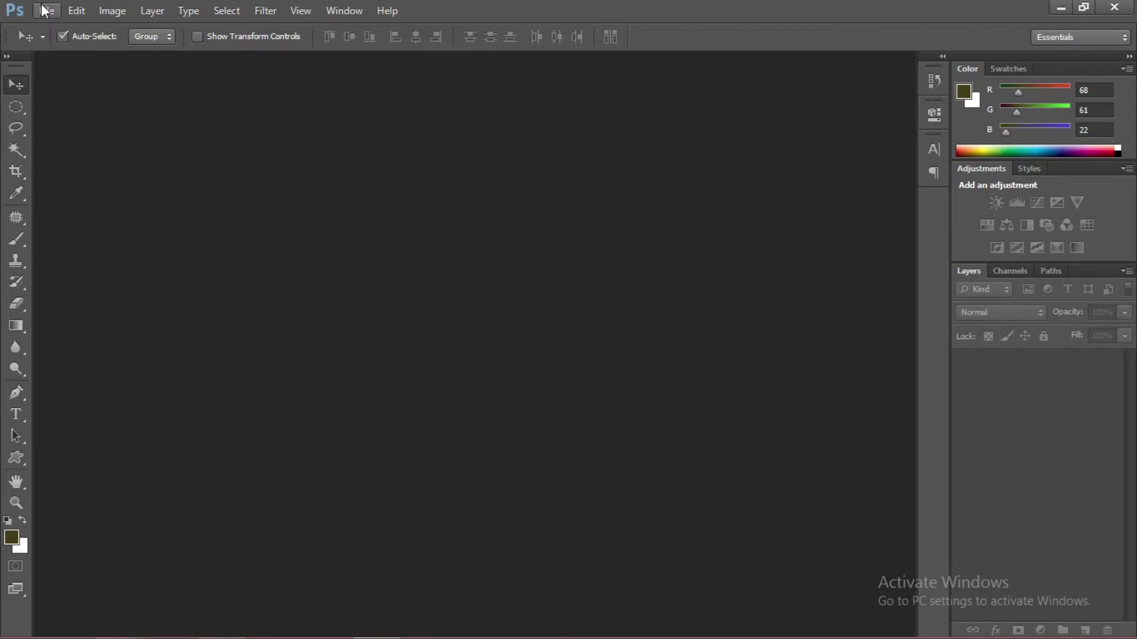
Create a white International Paper A4 document and rotate it 90° CW to landscape.
{"action": "left_click", "coordinate": [46, 11]}
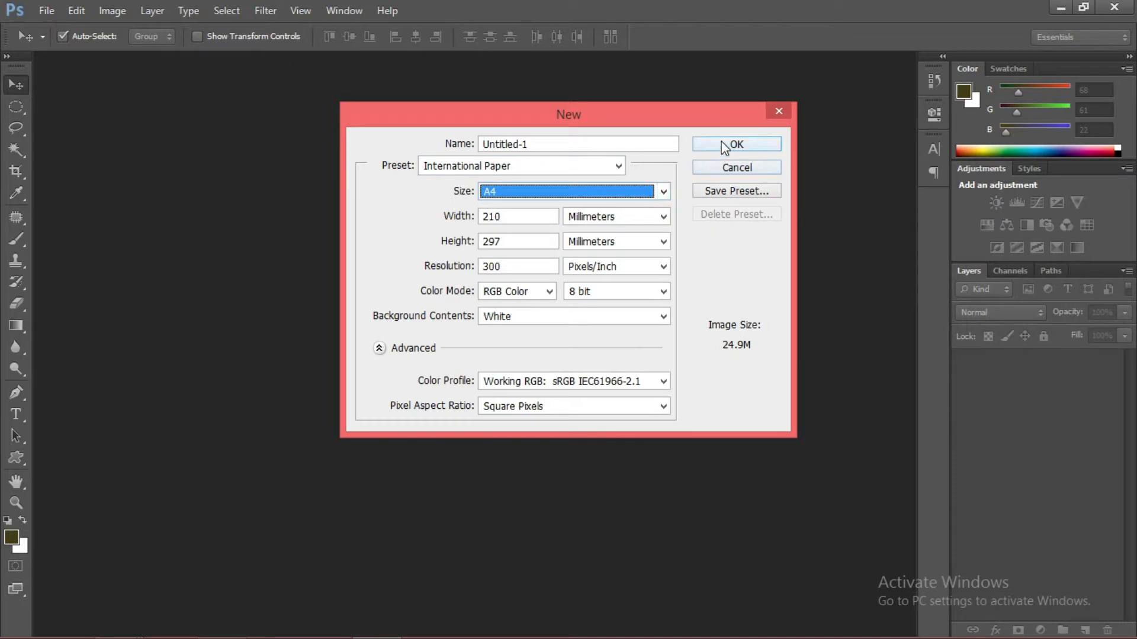
{"action": "left_click", "coordinate": [735, 144]}
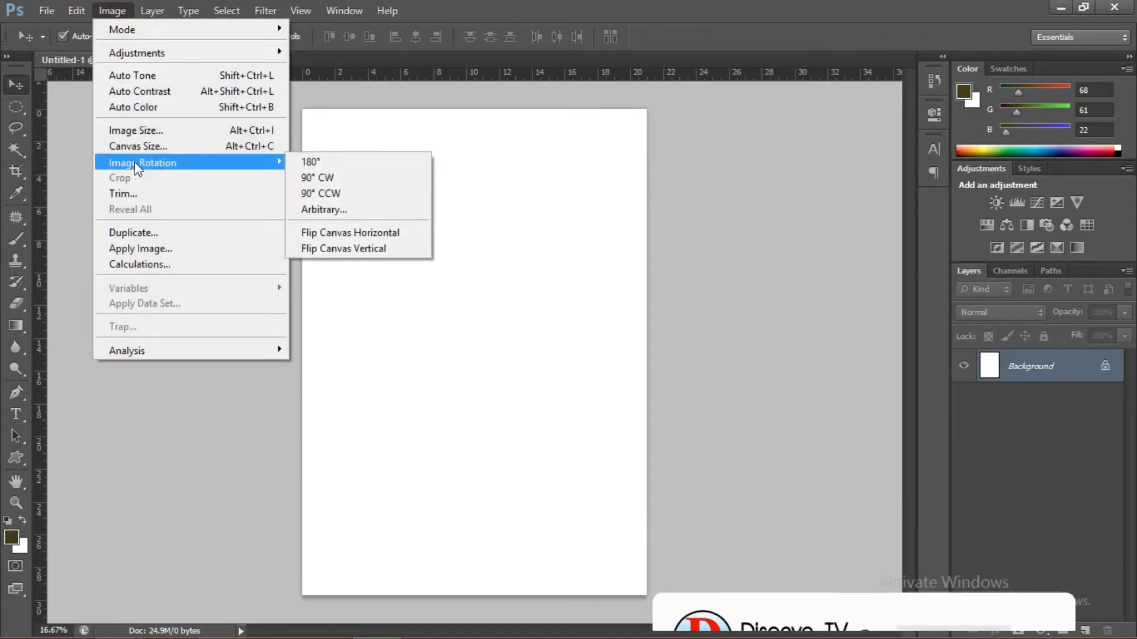
{"action": "left_click", "coordinate": [318, 177]}
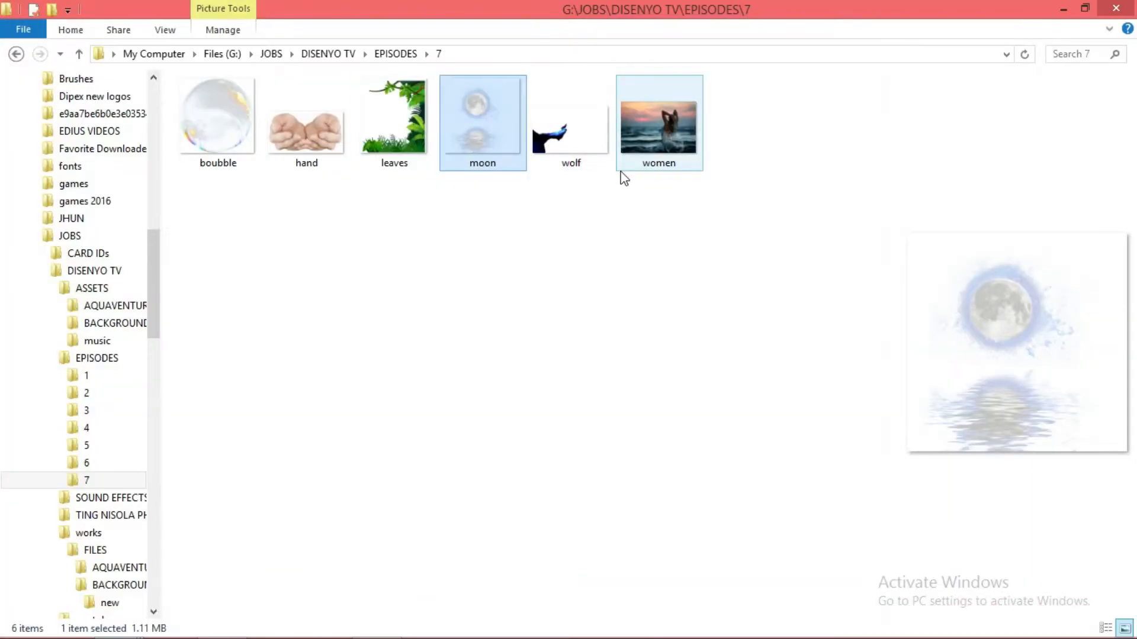
{"action": "mouse_move", "coordinate": [484, 141]}
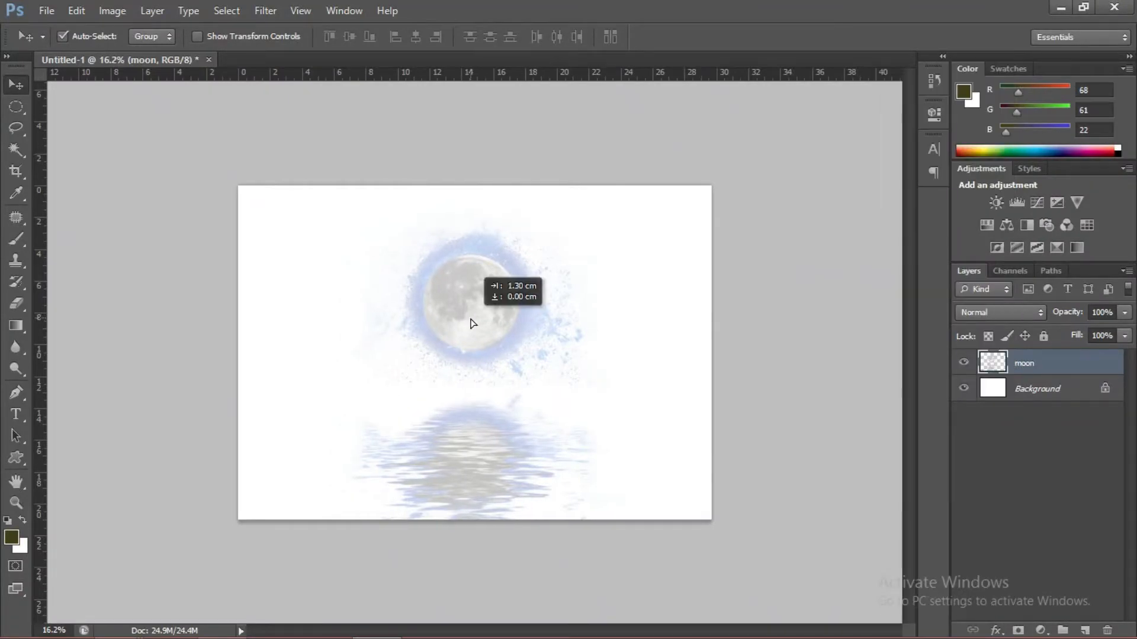
Bring in the wolf image as a layer above the moon so the wolf stands against it.
{"action": "left_click", "coordinate": [46, 11]}
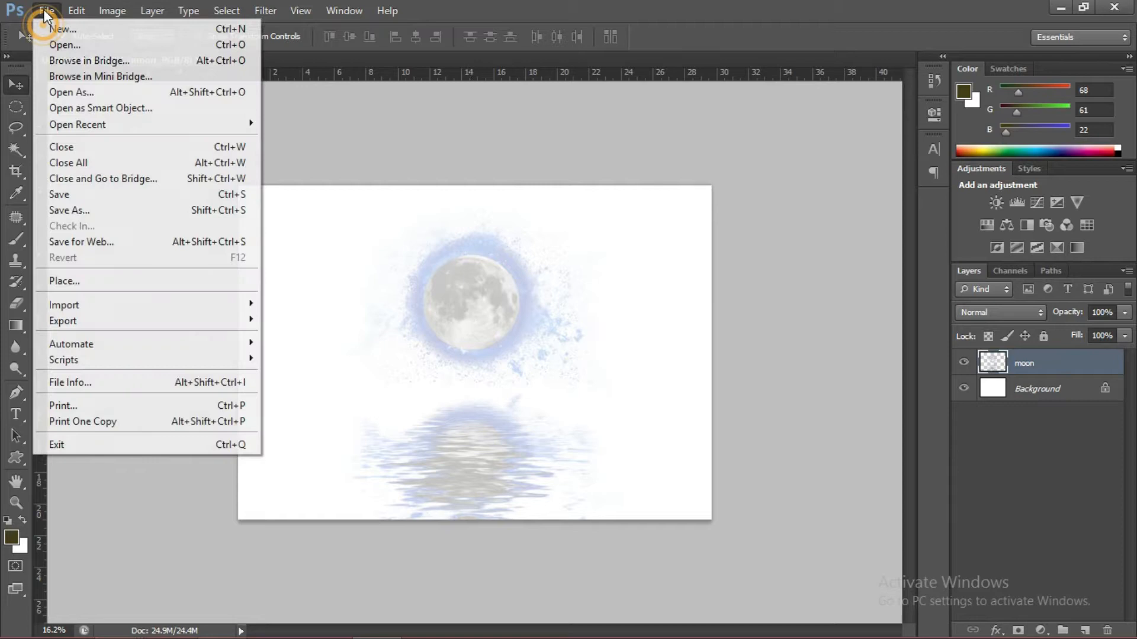
{"action": "left_click", "coordinate": [64, 45]}
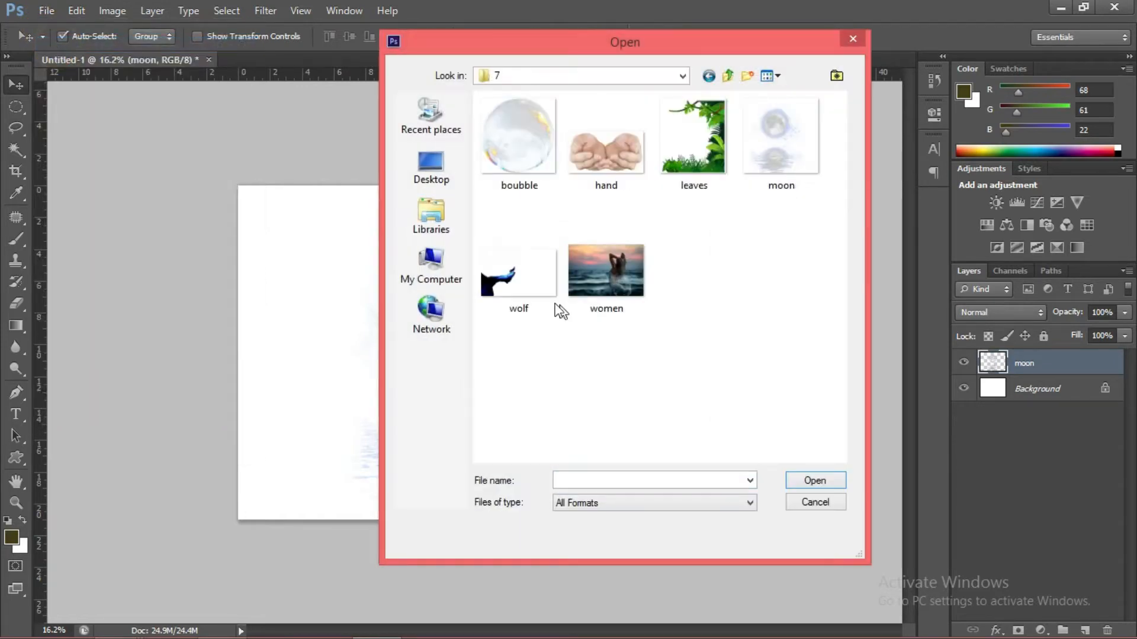
{"action": "left_click", "coordinate": [519, 270]}
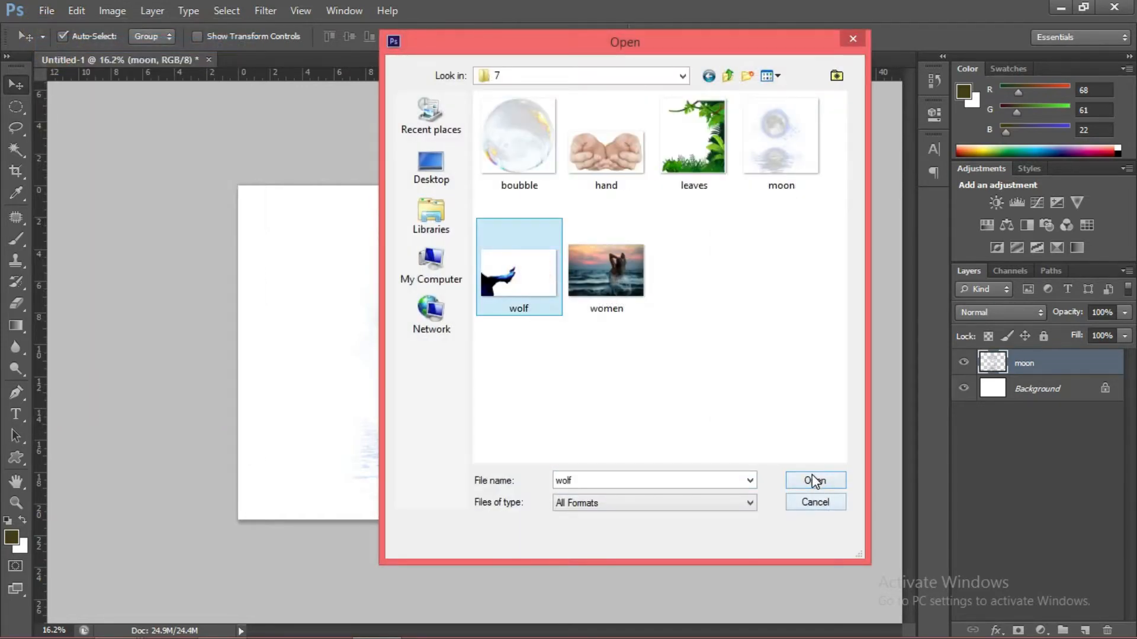
{"action": "left_click", "coordinate": [815, 480]}
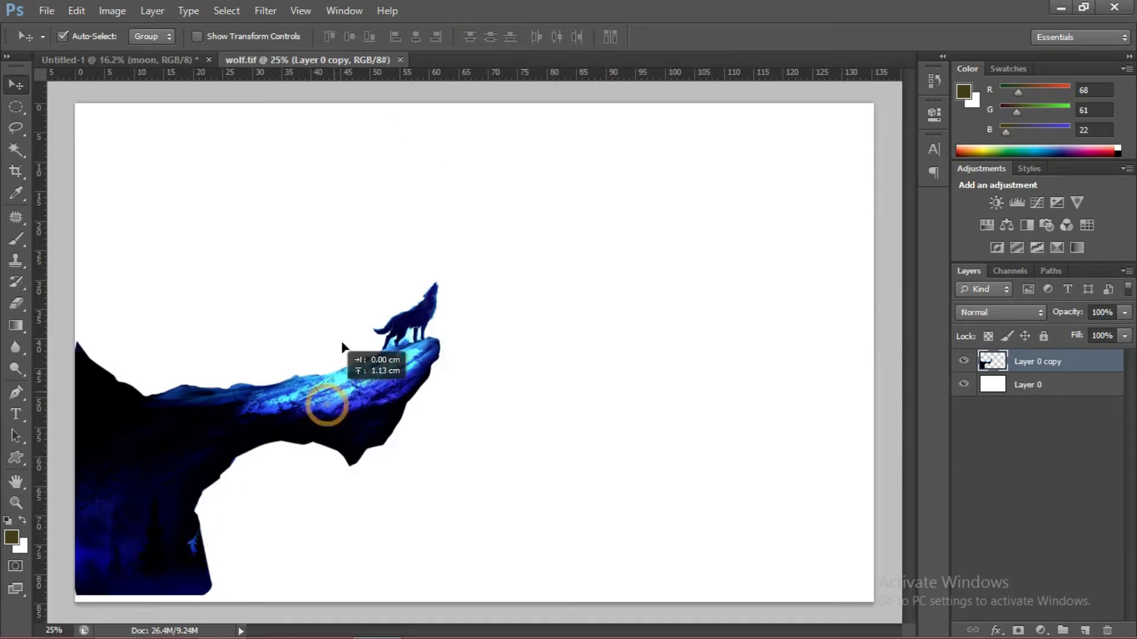
{"action": "left_click", "coordinate": [120, 59]}
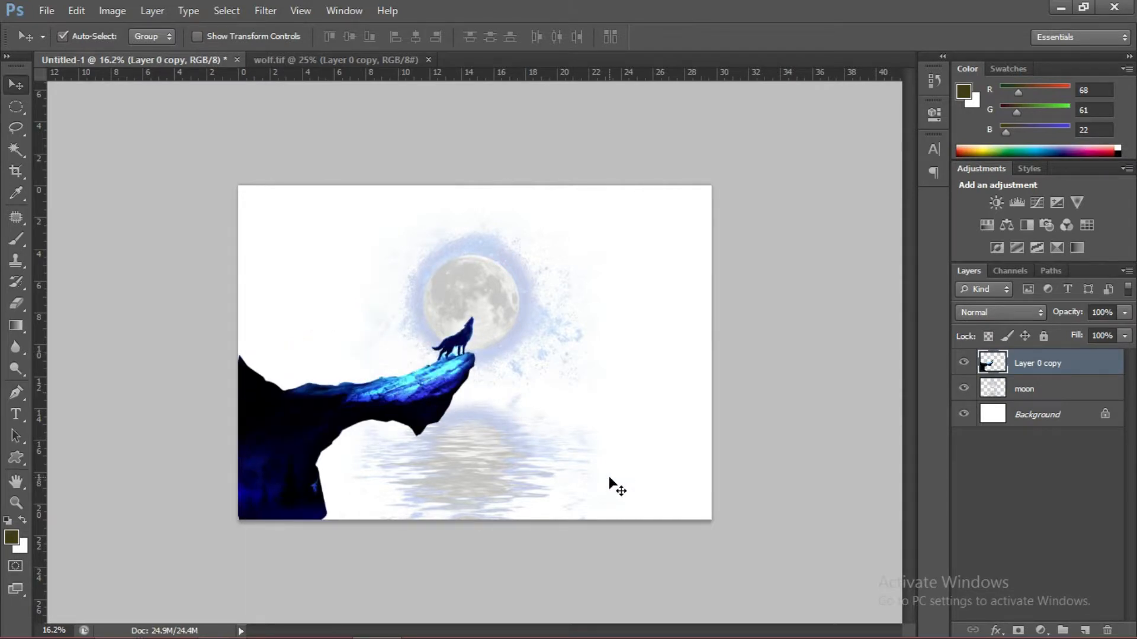
Load the women photo of a woman splashing in sunset waves into its own document.
{"action": "left_click", "coordinate": [46, 11]}
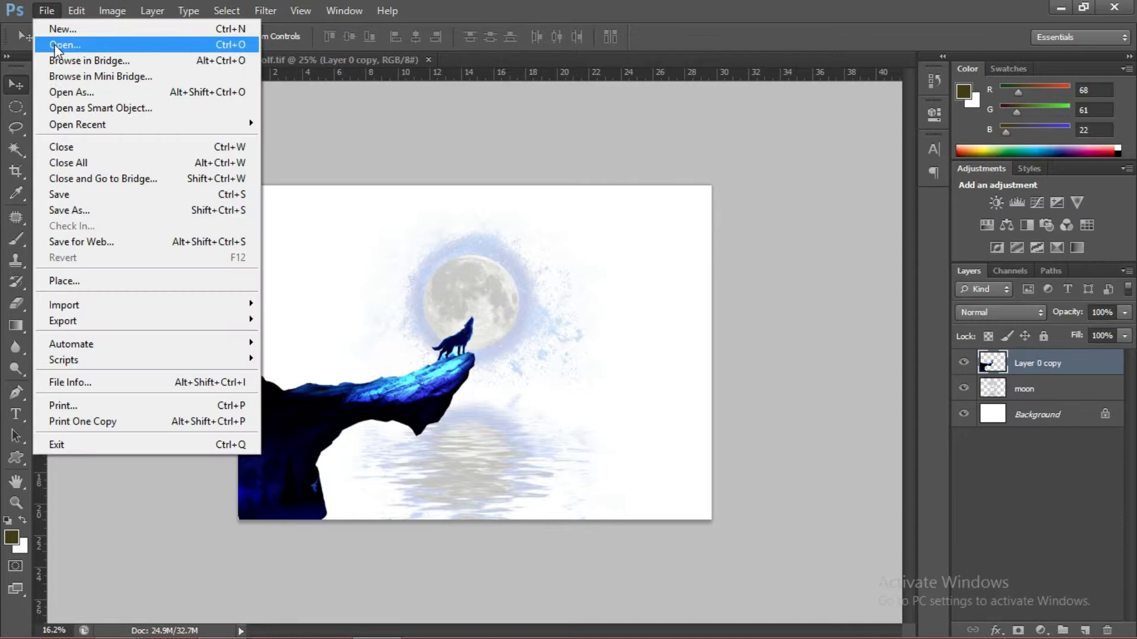
{"action": "left_click", "coordinate": [63, 44]}
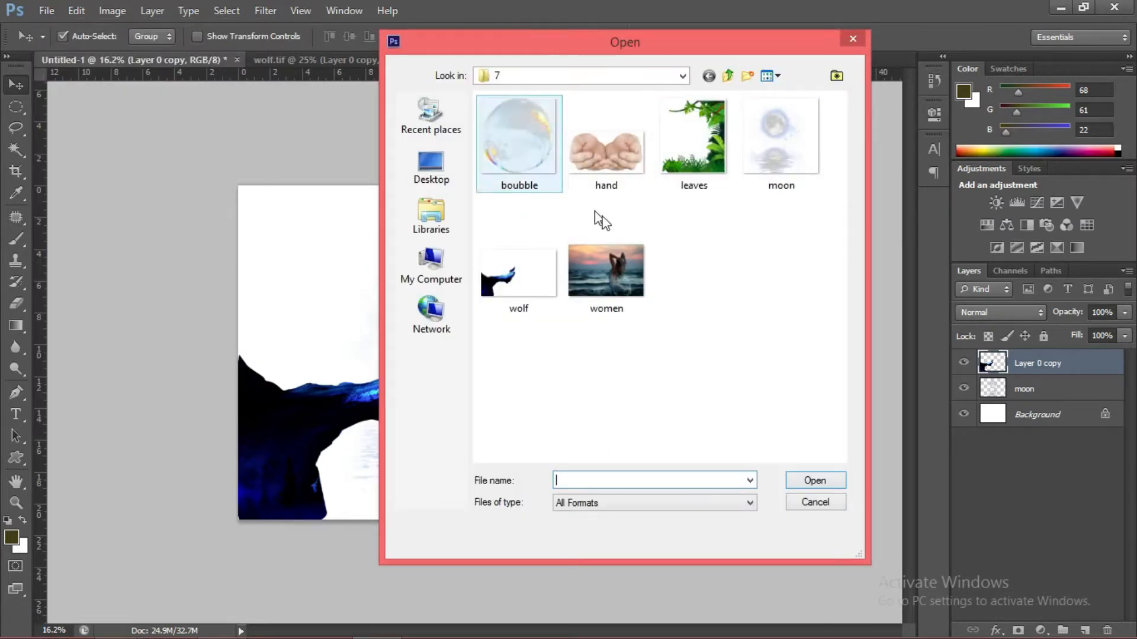
{"action": "left_click", "coordinate": [606, 270]}
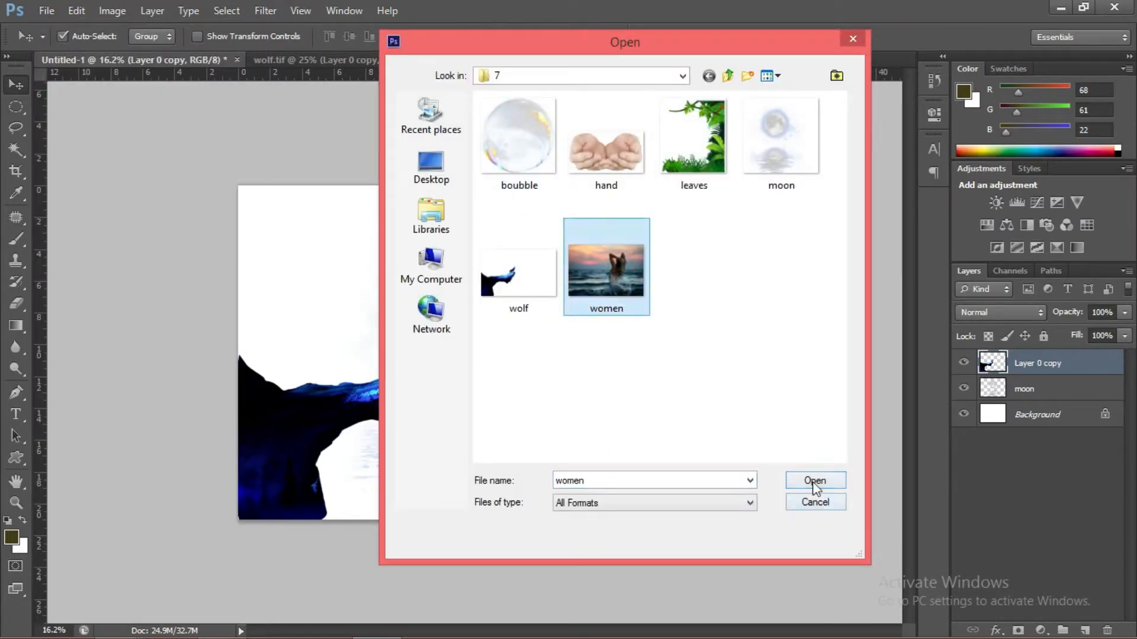
{"action": "left_click", "coordinate": [815, 481]}
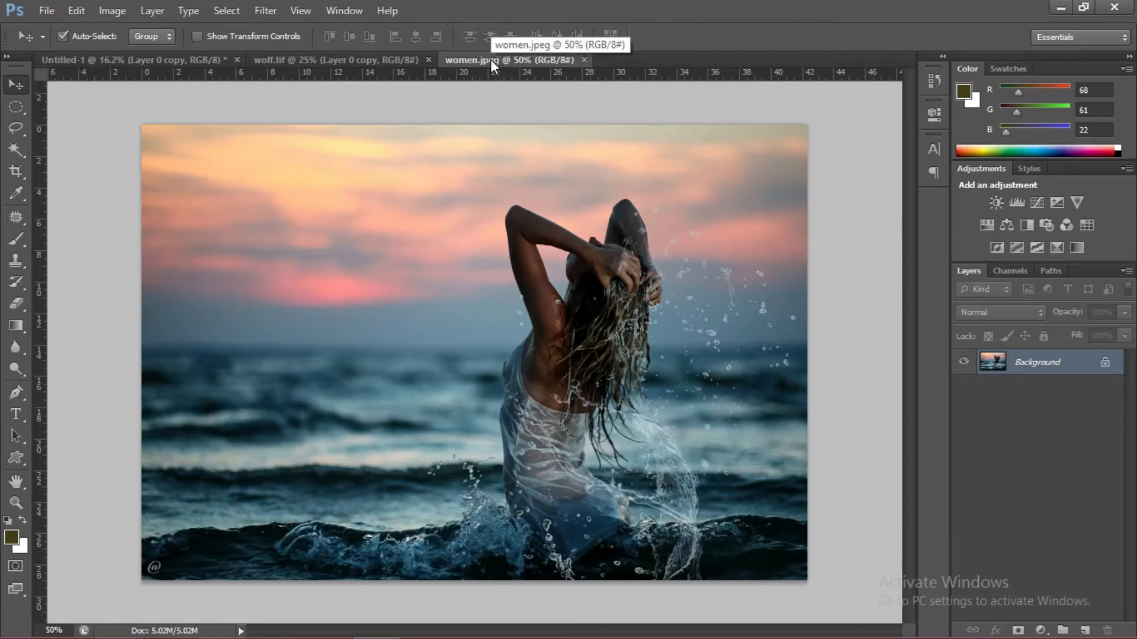
{"action": "mouse_move", "coordinate": [515, 284]}
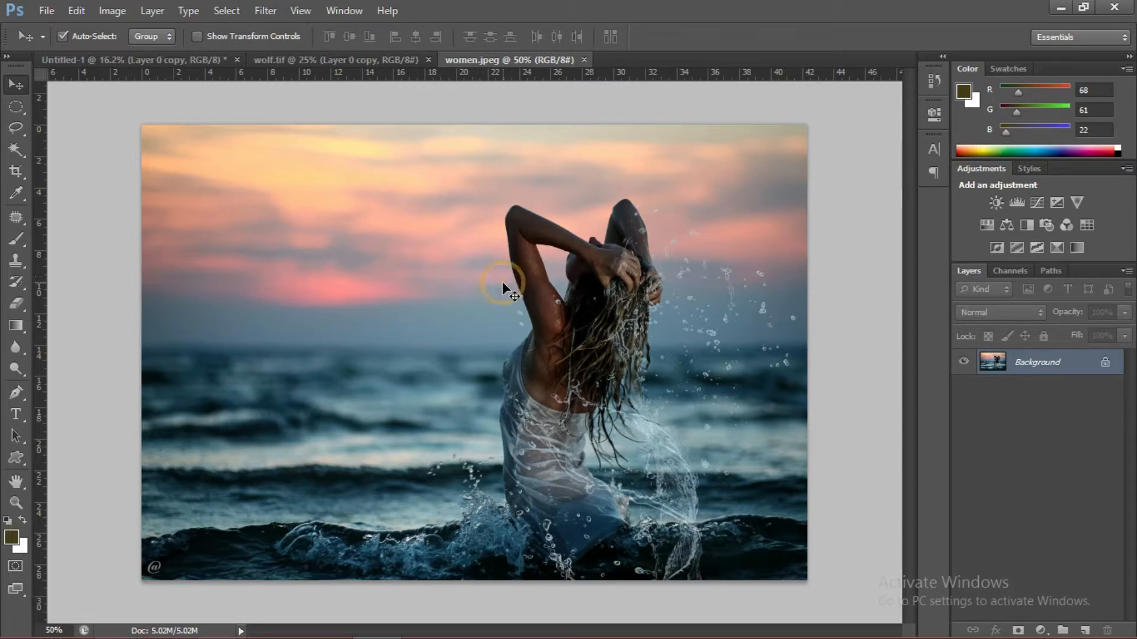
{"action": "mouse_move", "coordinate": [211, 93]}
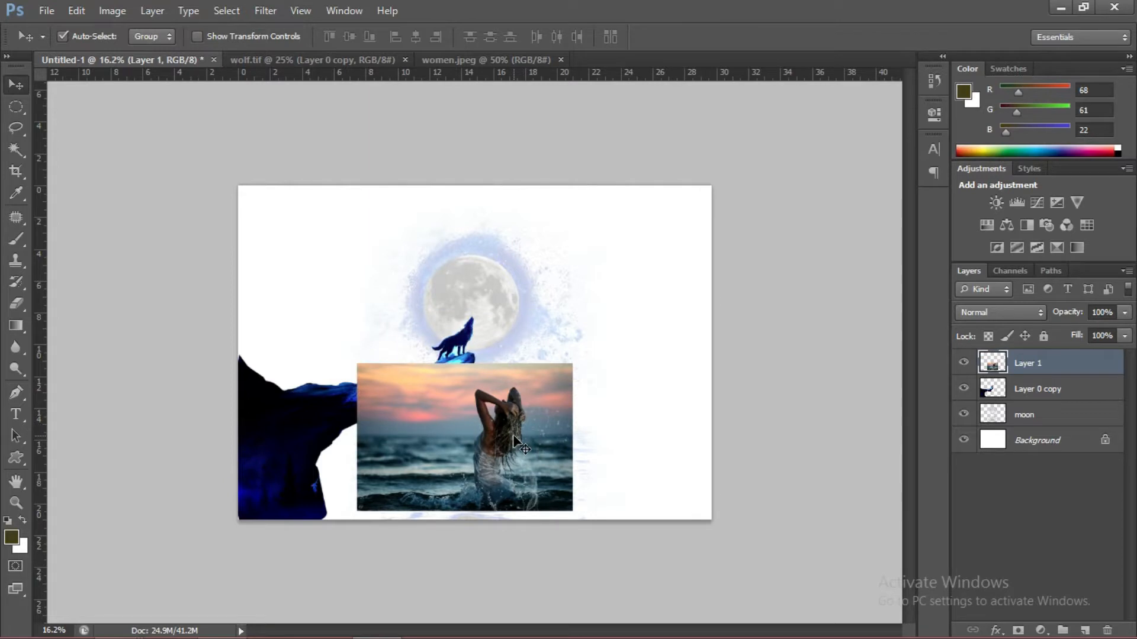
{"action": "mouse_move", "coordinate": [519, 441]}
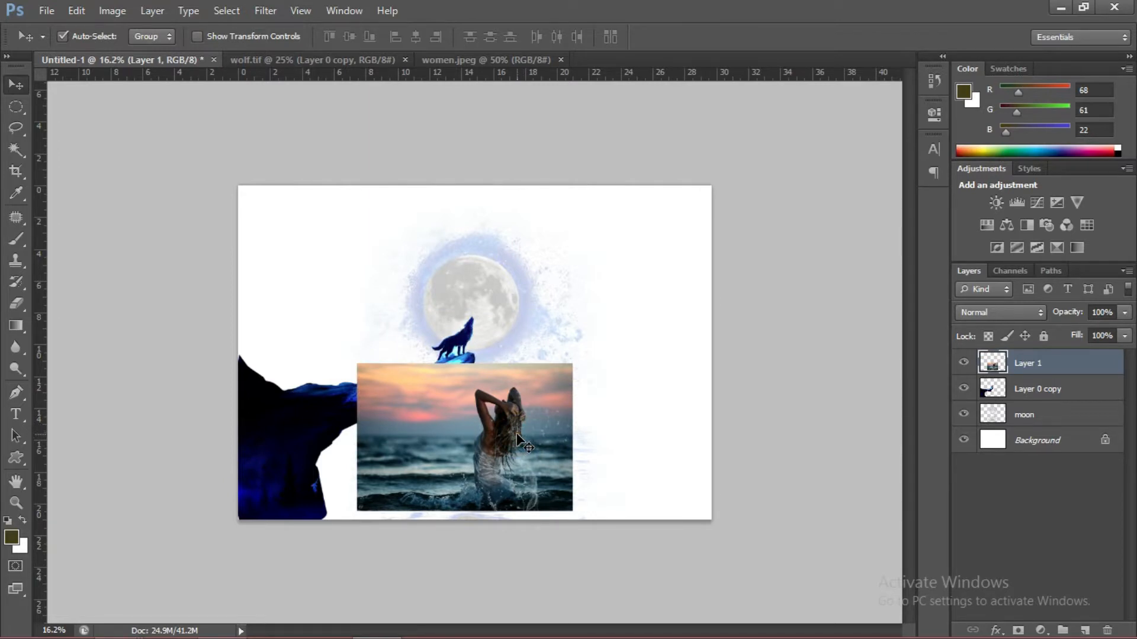
{"action": "mouse_move", "coordinate": [554, 420]}
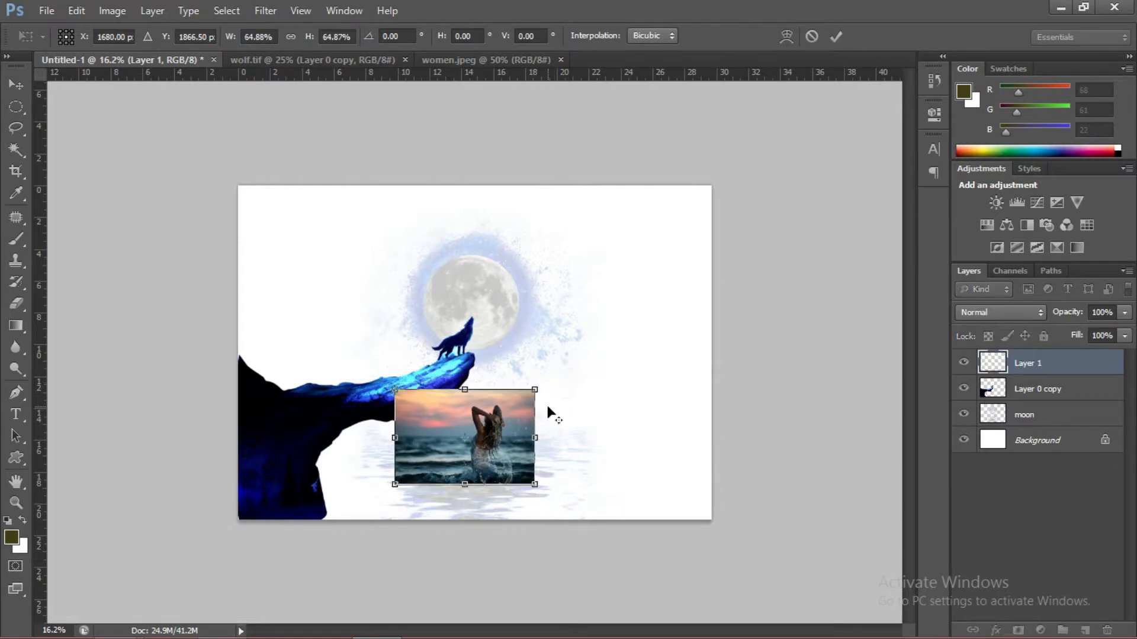
{"action": "mouse_move", "coordinate": [548, 407]}
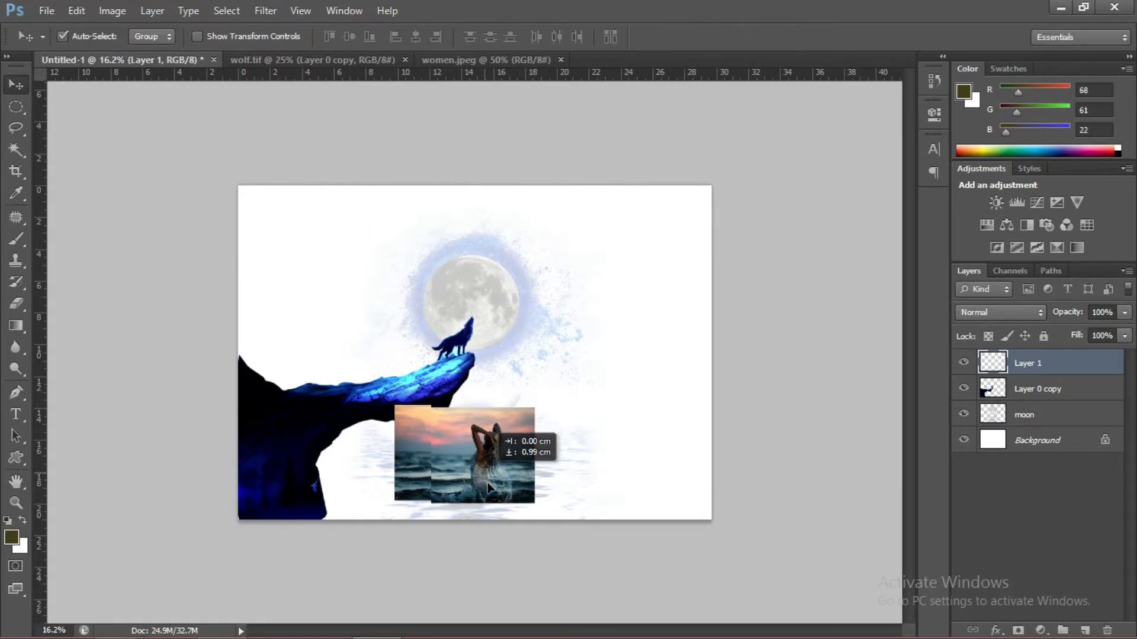
Load the leaves image to frame the composite's right side and bottom.
{"action": "left_click", "coordinate": [47, 10]}
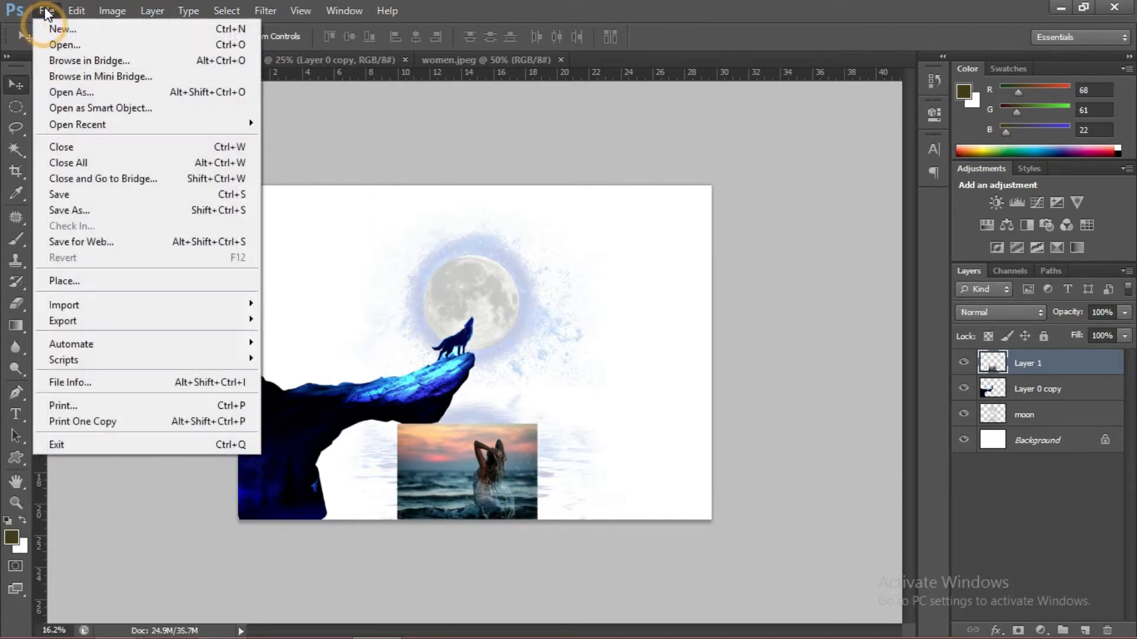
{"action": "left_click", "coordinate": [64, 44]}
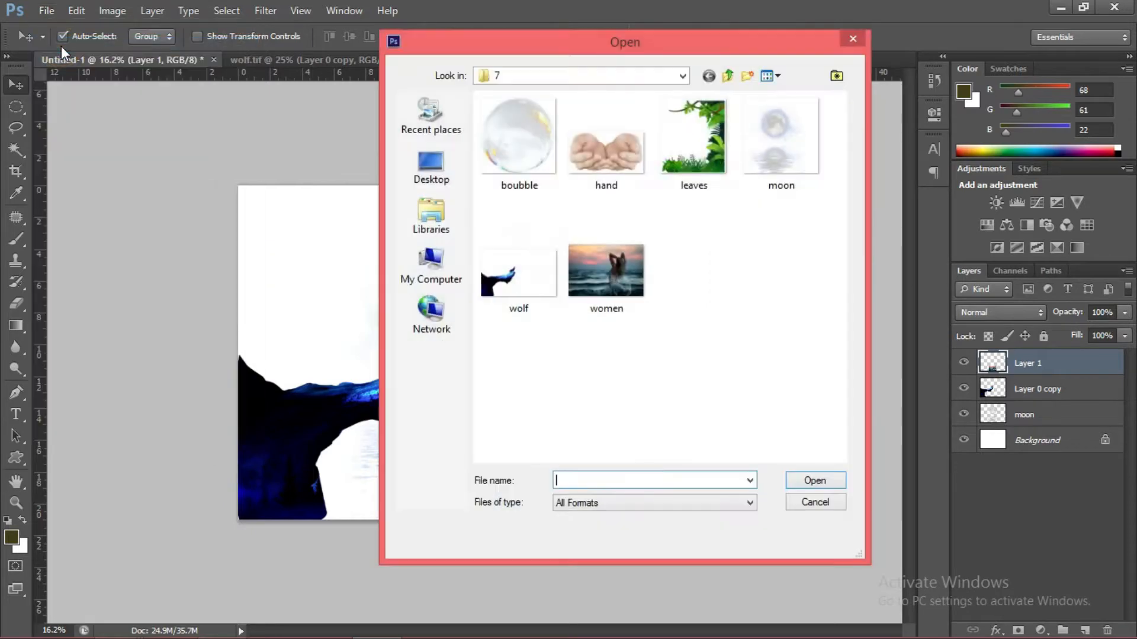
{"action": "left_click", "coordinate": [692, 137]}
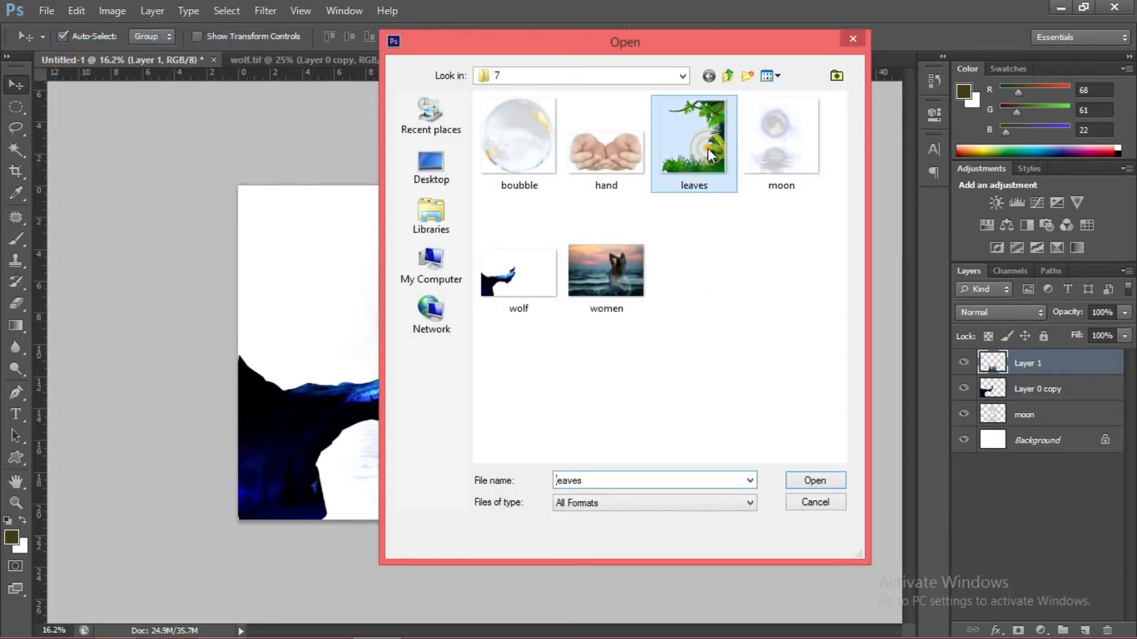
{"action": "left_click", "coordinate": [814, 481]}
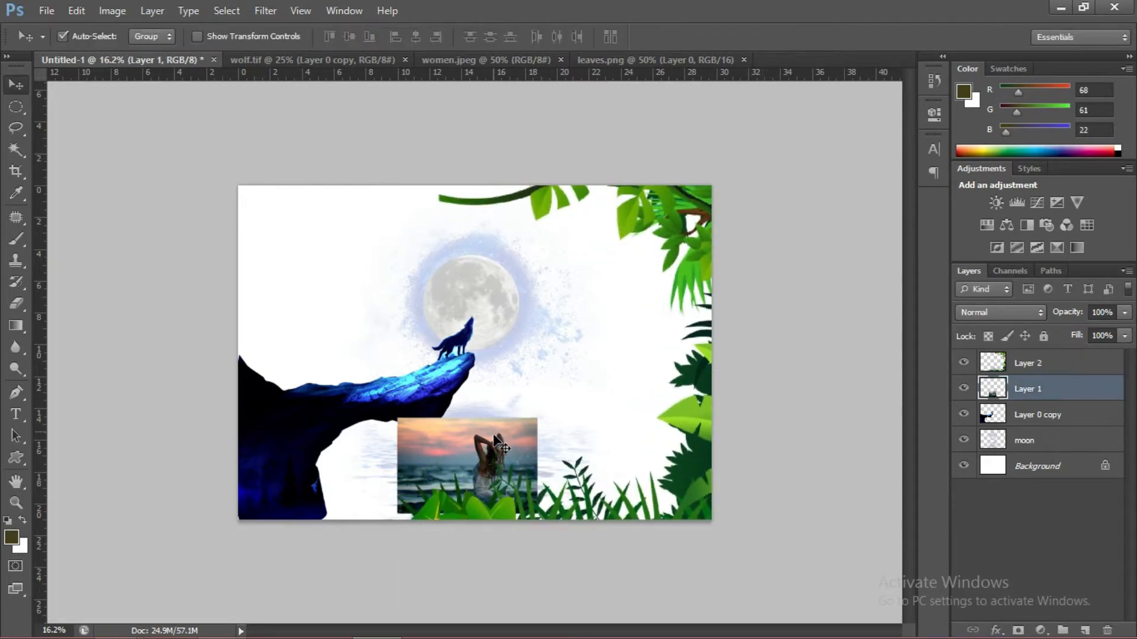
{"action": "mouse_move", "coordinate": [547, 439]}
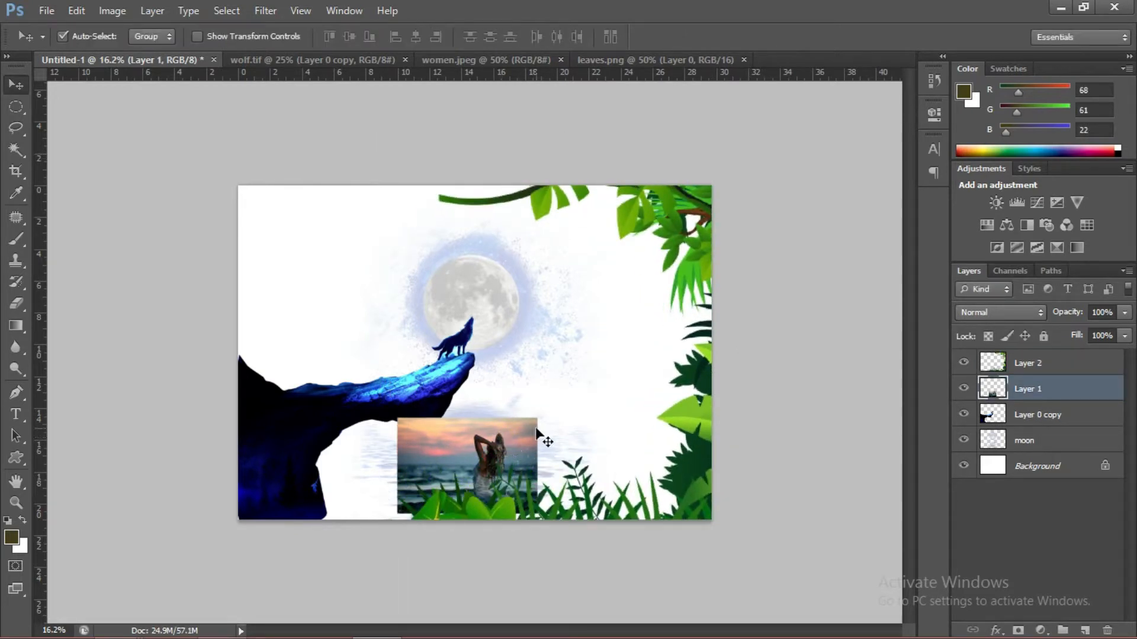
Give the duplicated Background layer a black Color Overlay, then select the moon layer.
{"action": "left_click", "coordinate": [1037, 465]}
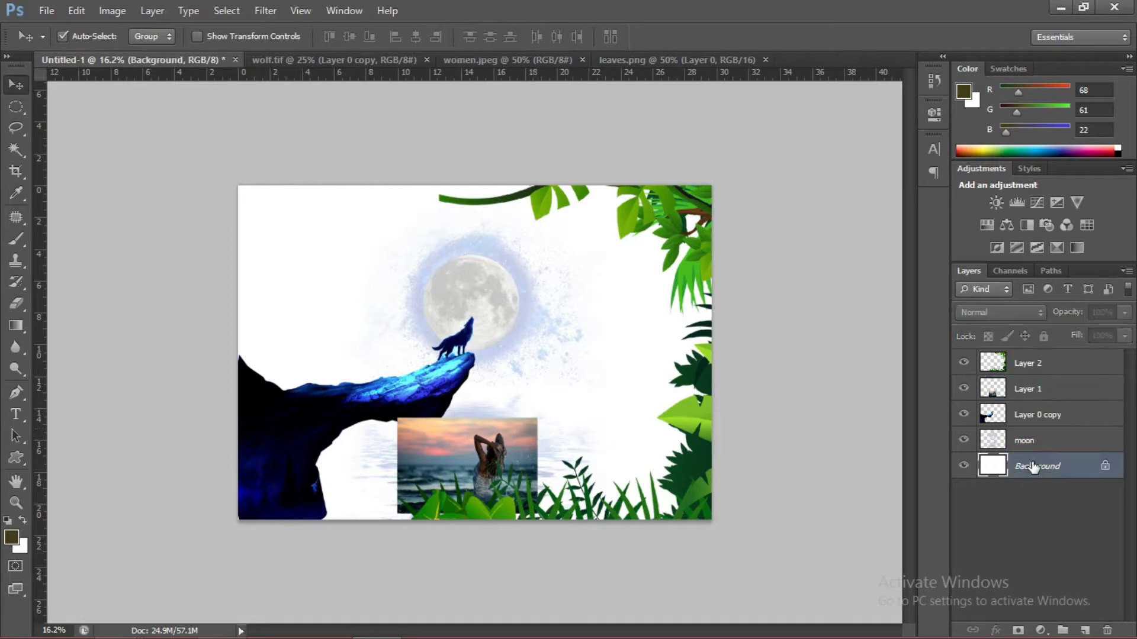
{"action": "mouse_move", "coordinate": [1037, 466]}
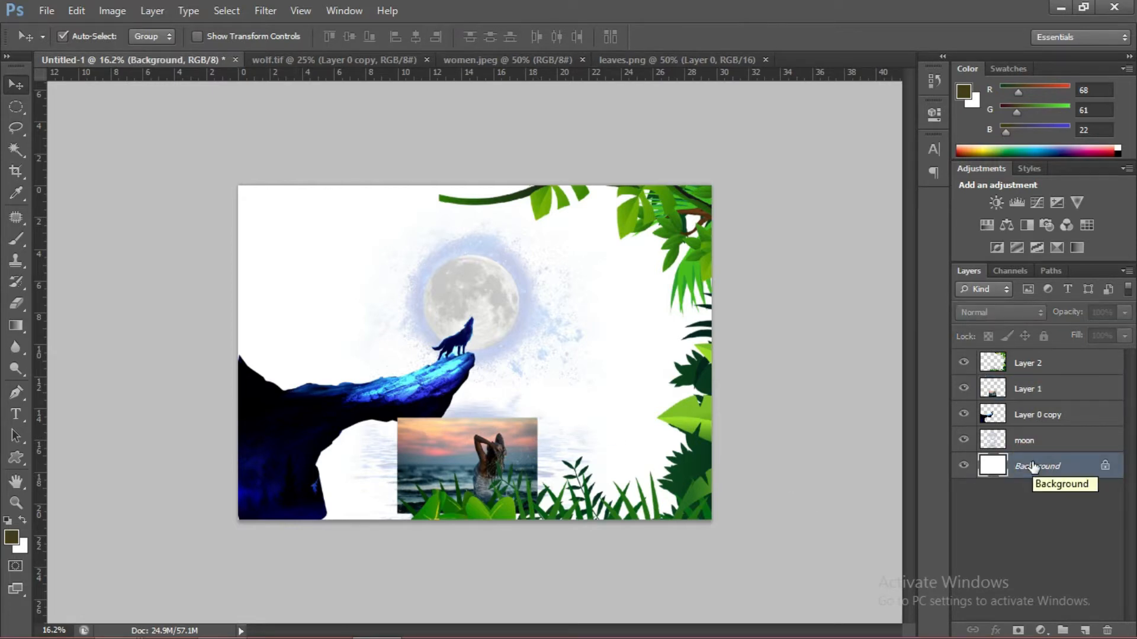
{"action": "mouse_move", "coordinate": [1029, 440]}
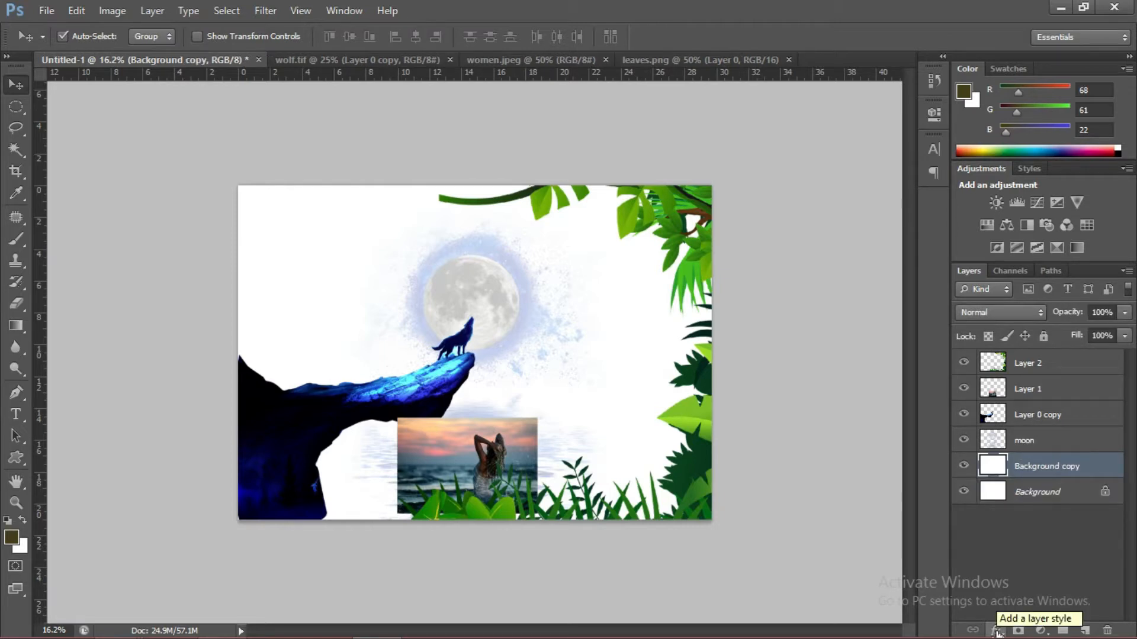
{"action": "left_click", "coordinate": [998, 628]}
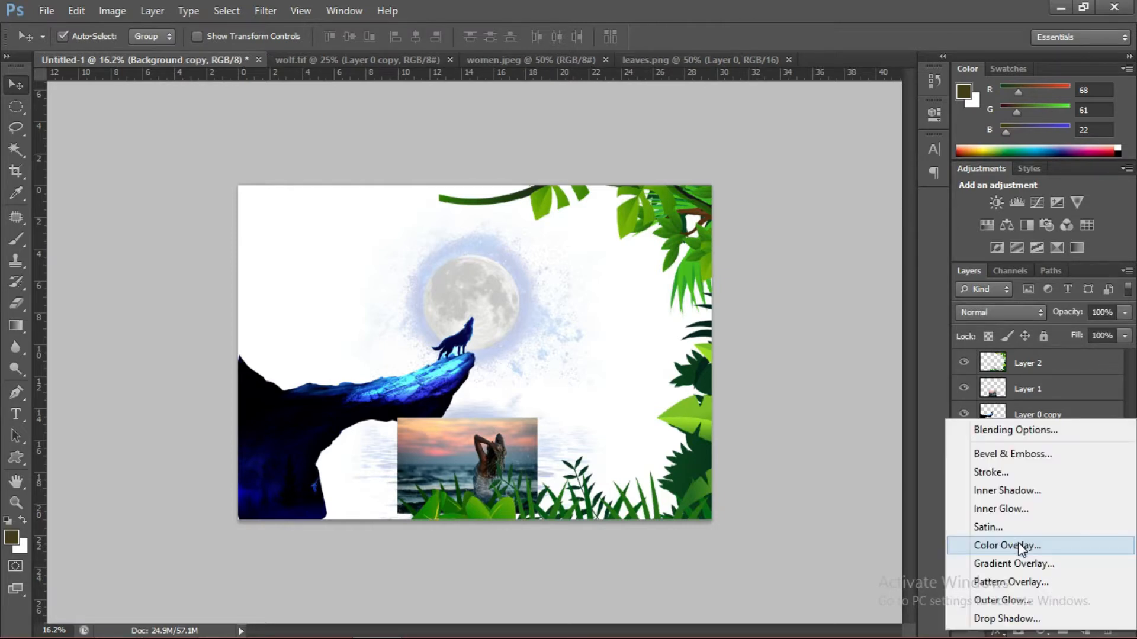
{"action": "left_click", "coordinate": [1006, 544]}
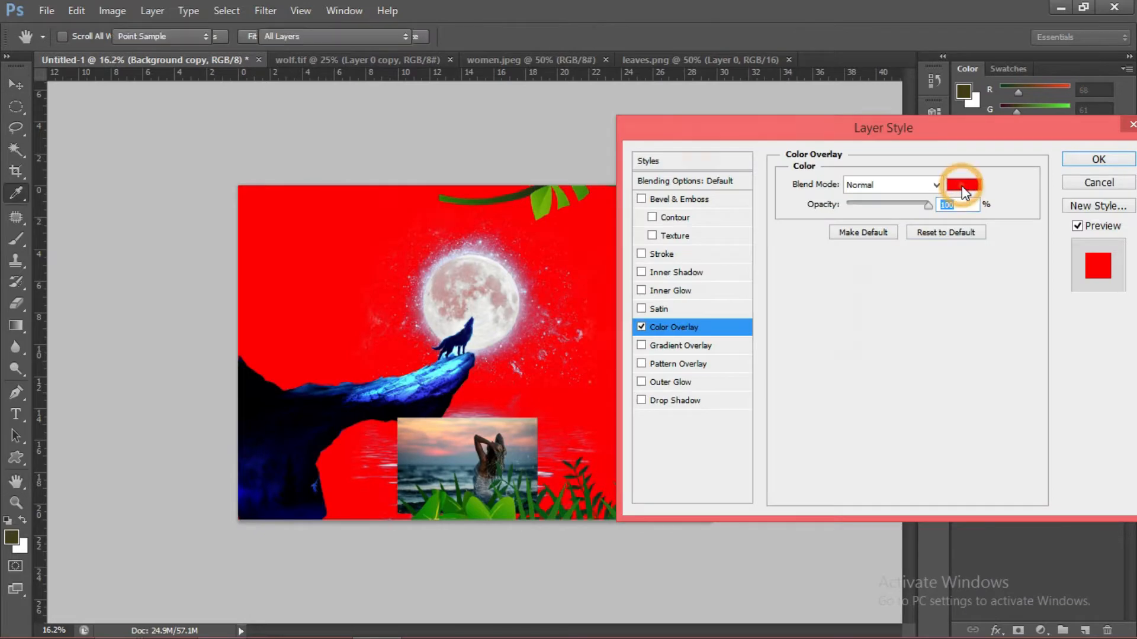
{"action": "left_click", "coordinate": [1098, 159]}
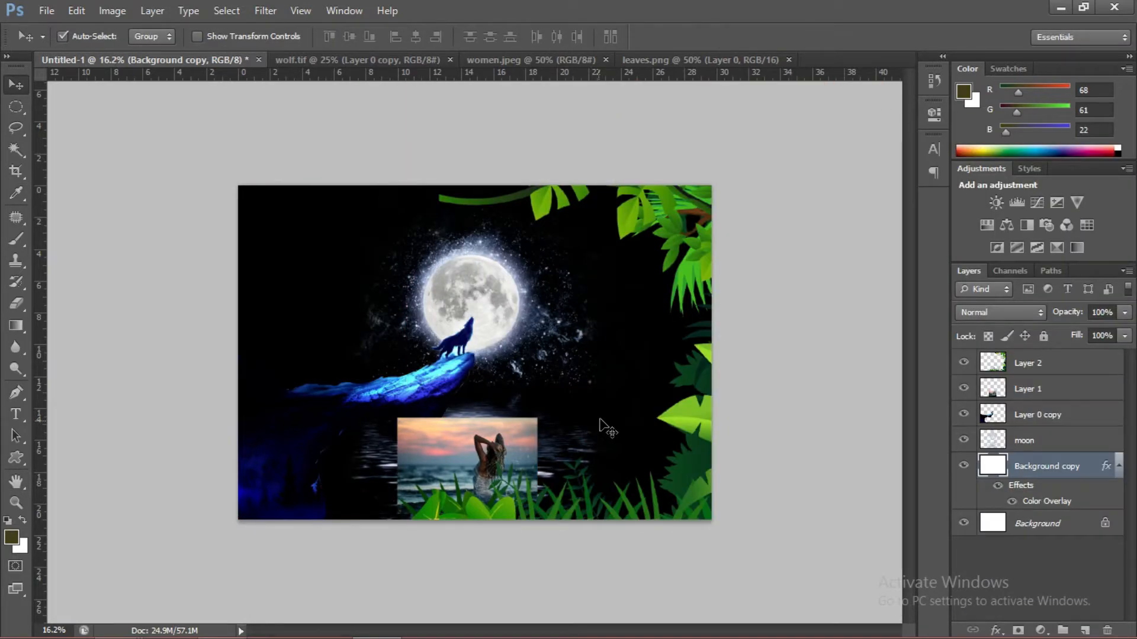
{"action": "left_click", "coordinate": [1023, 439]}
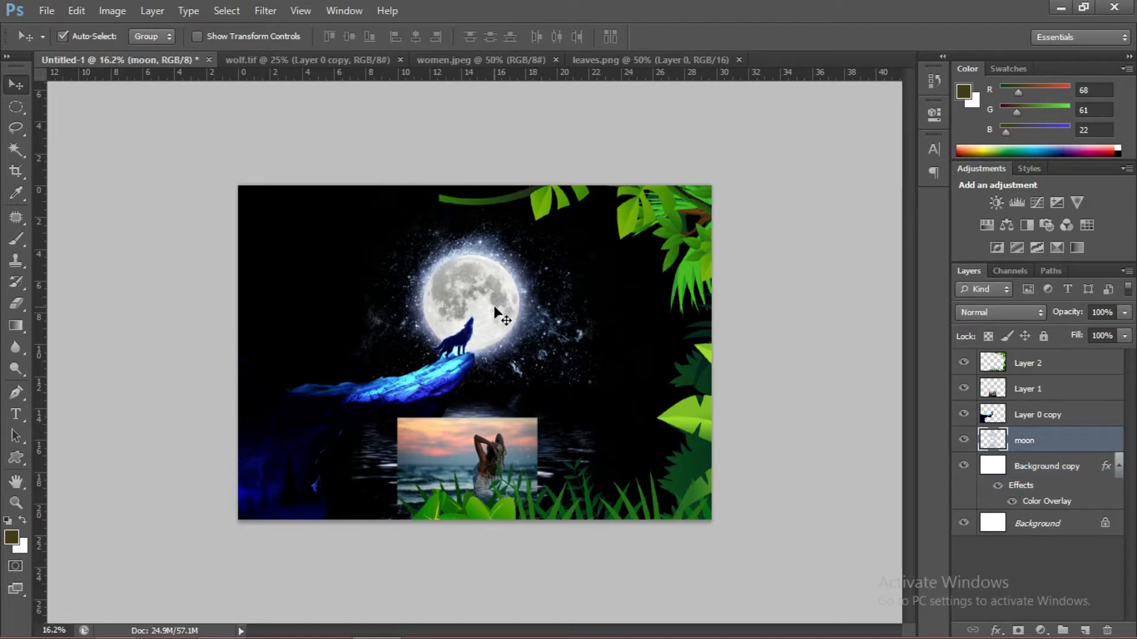
Set the woman layer to Darken blending and erase its hard edges in the water.
{"action": "left_click", "coordinate": [1027, 388]}
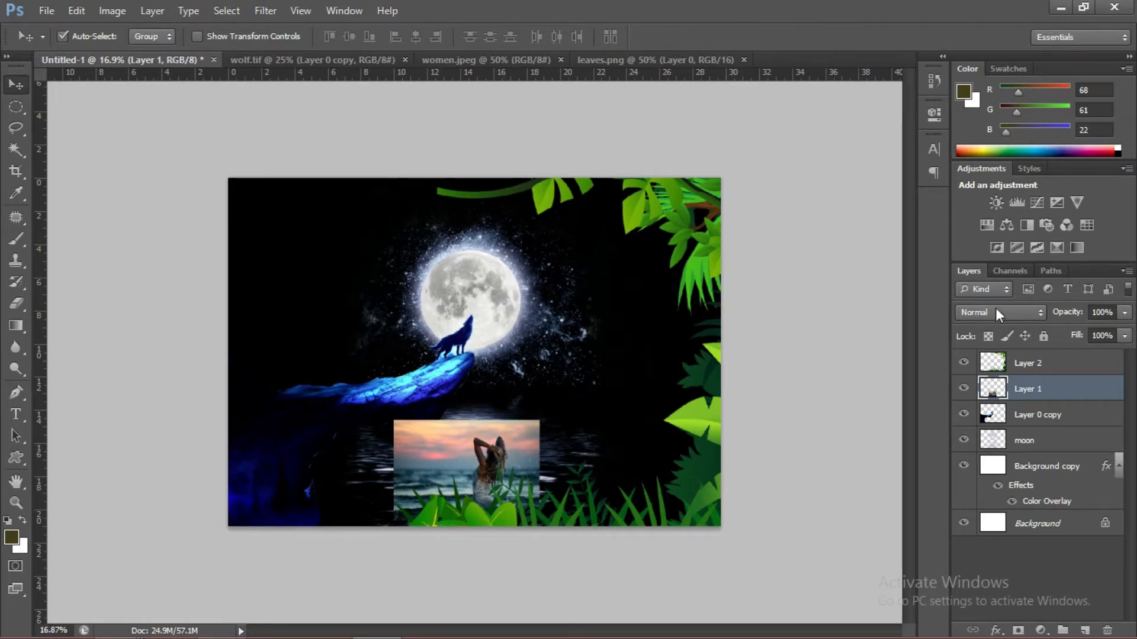
{"action": "mouse_move", "coordinate": [1001, 313]}
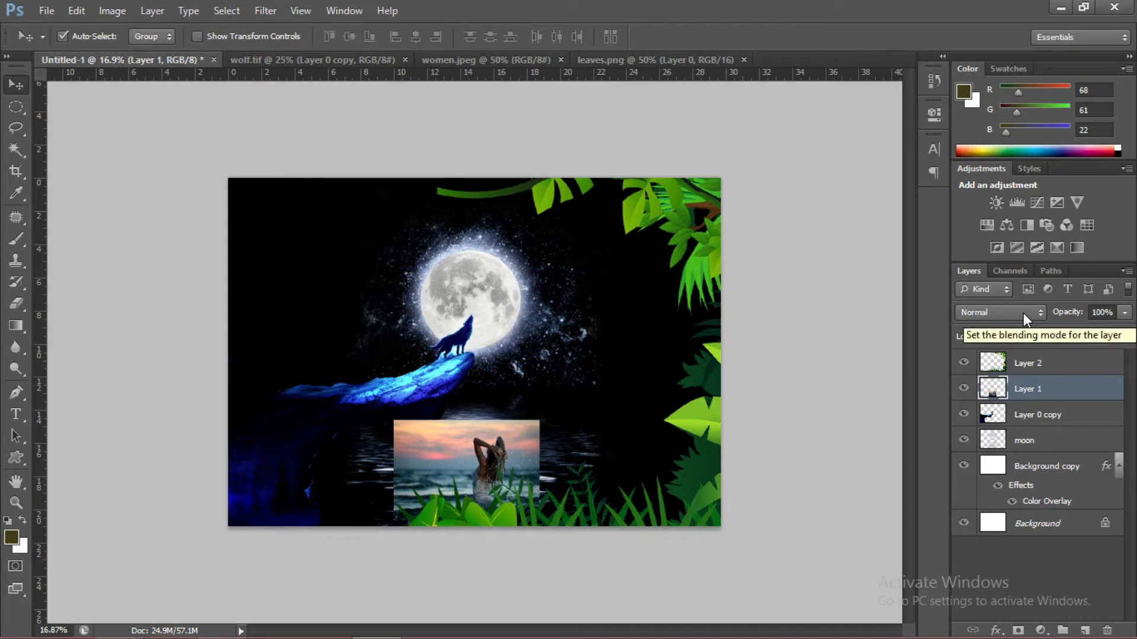
{"action": "left_click", "coordinate": [999, 312]}
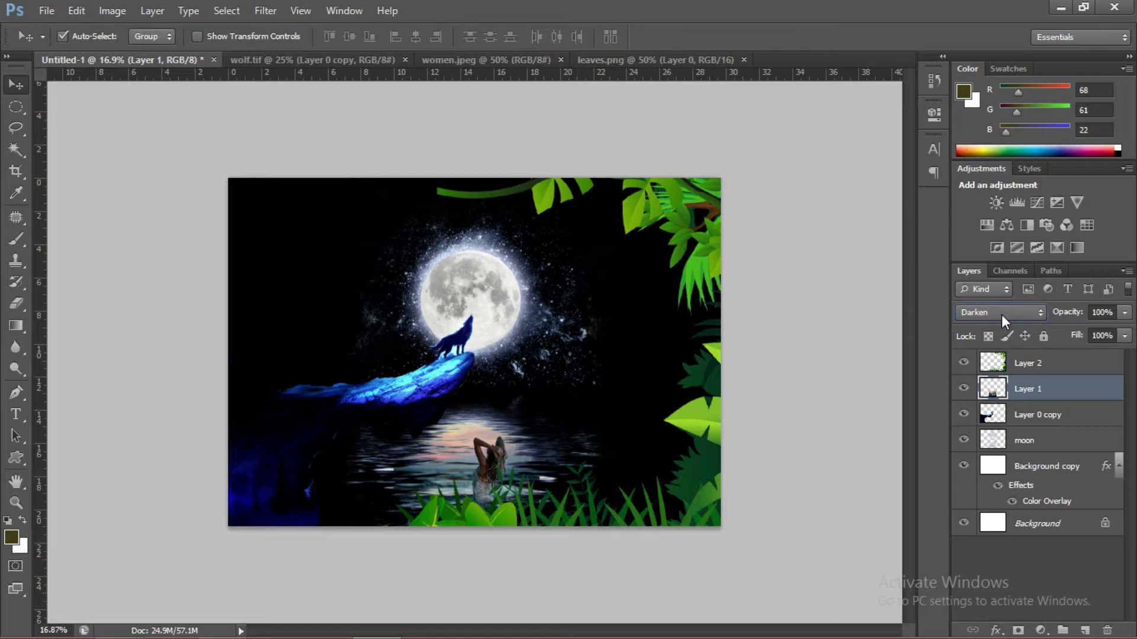
{"action": "left_click", "coordinate": [999, 312]}
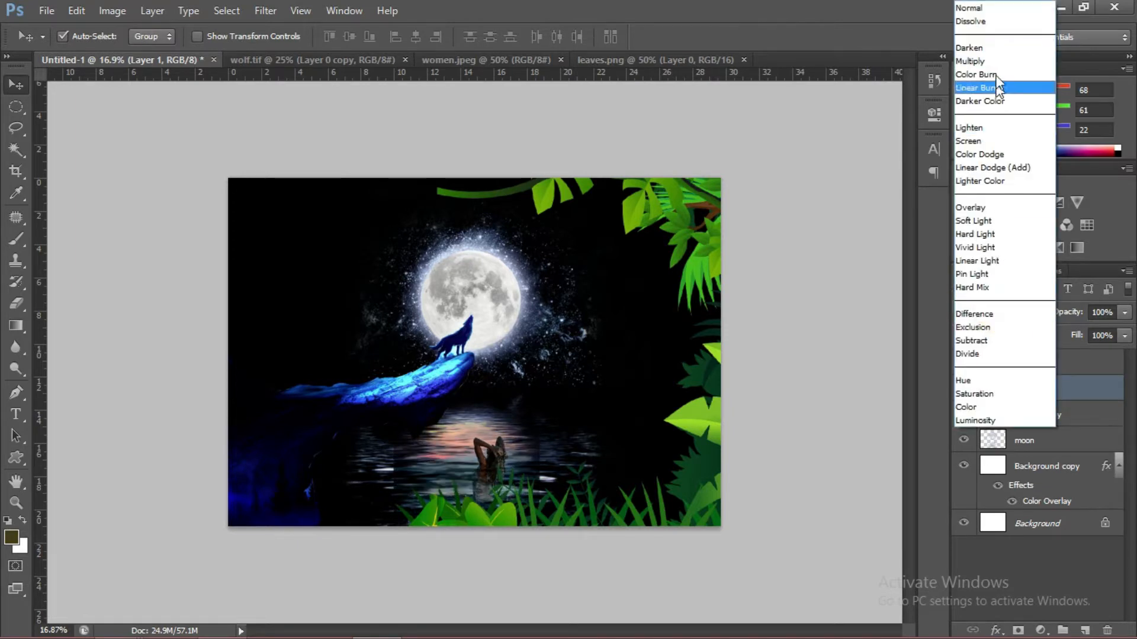
{"action": "left_click", "coordinate": [969, 47]}
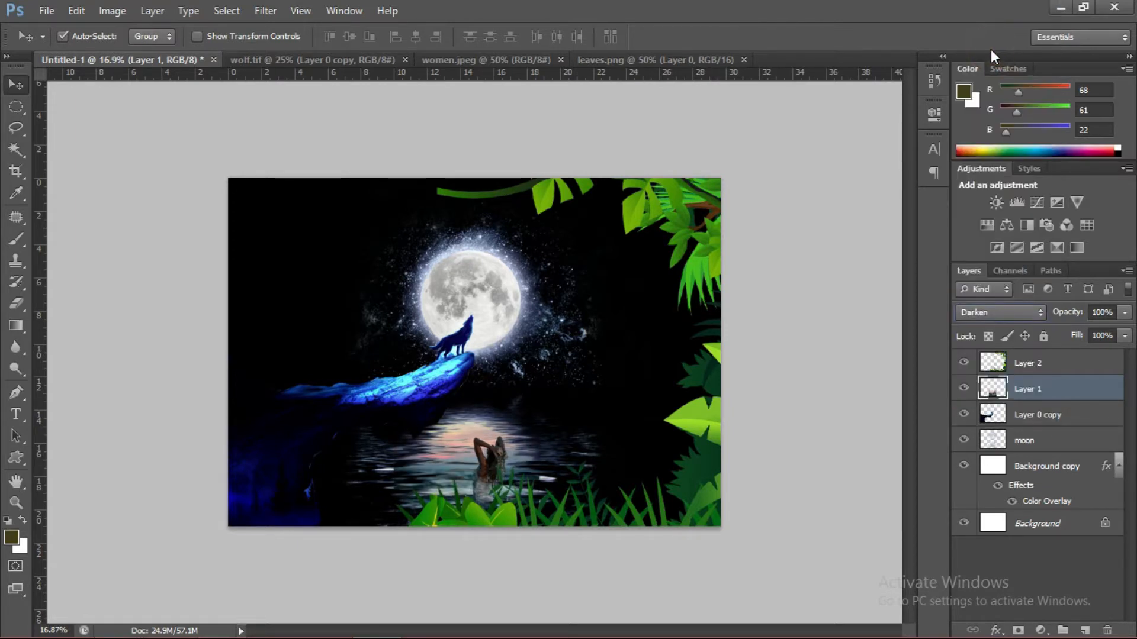
{"action": "left_click", "coordinate": [15, 304]}
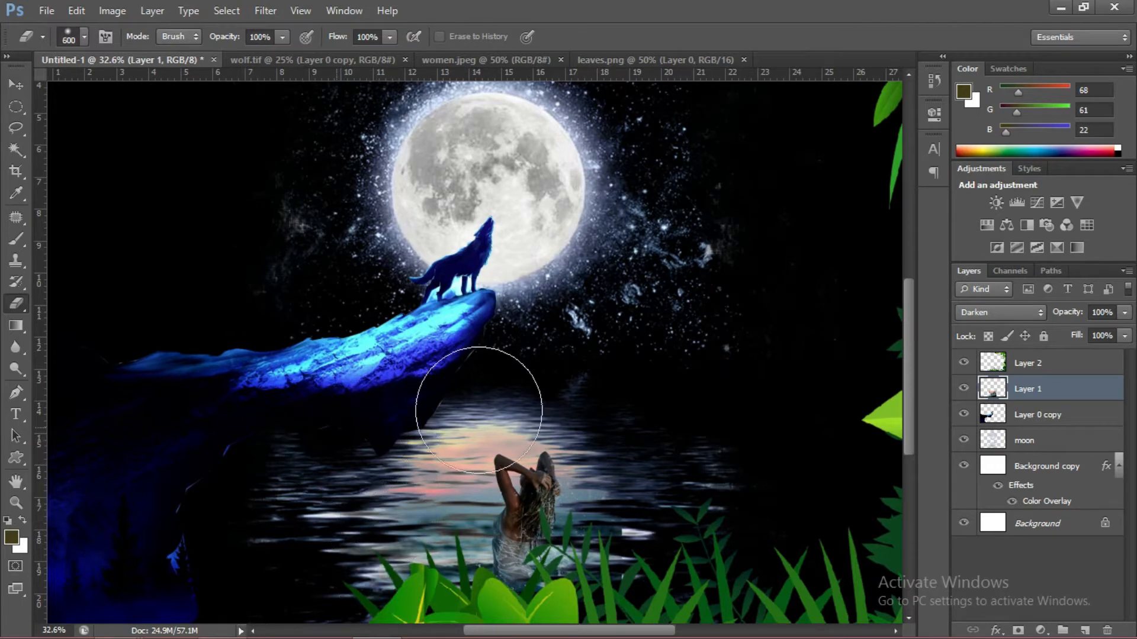
{"action": "left_click", "coordinate": [14, 84]}
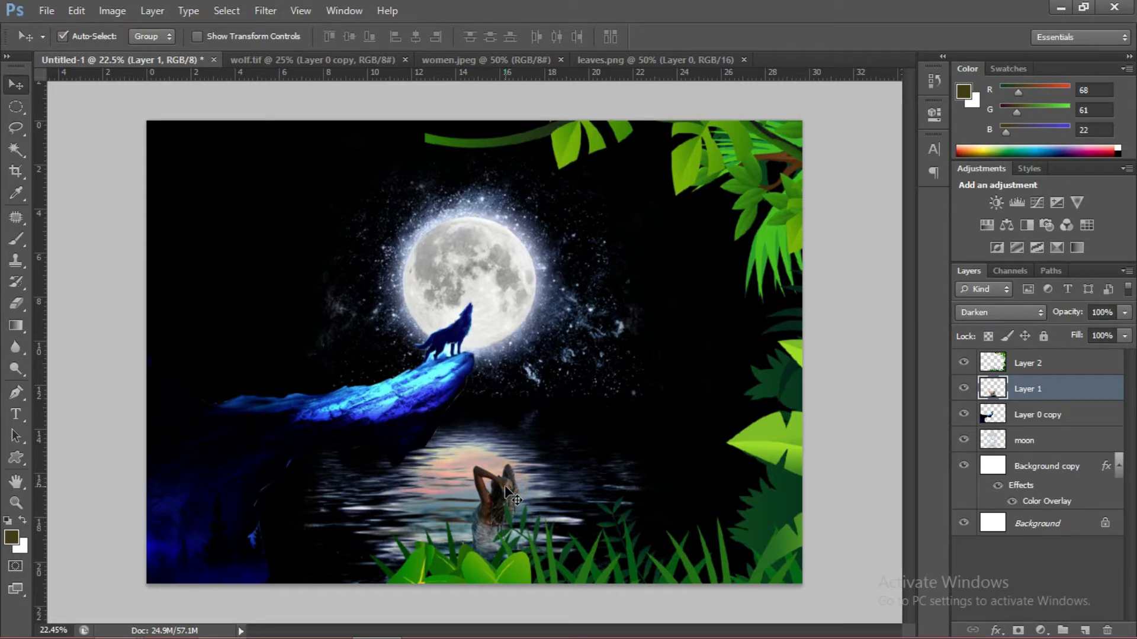
Darken the woman photo with Curves and choose a bluish Color Overlay tint for the moon copy.
{"action": "left_click", "coordinate": [111, 10]}
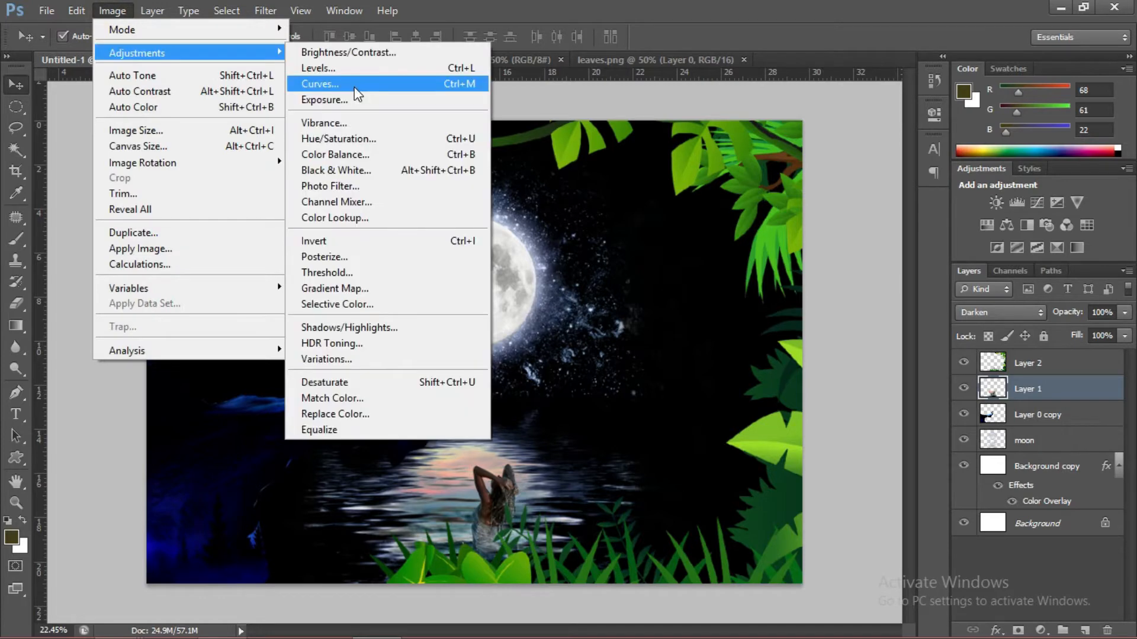
{"action": "left_click", "coordinate": [320, 84]}
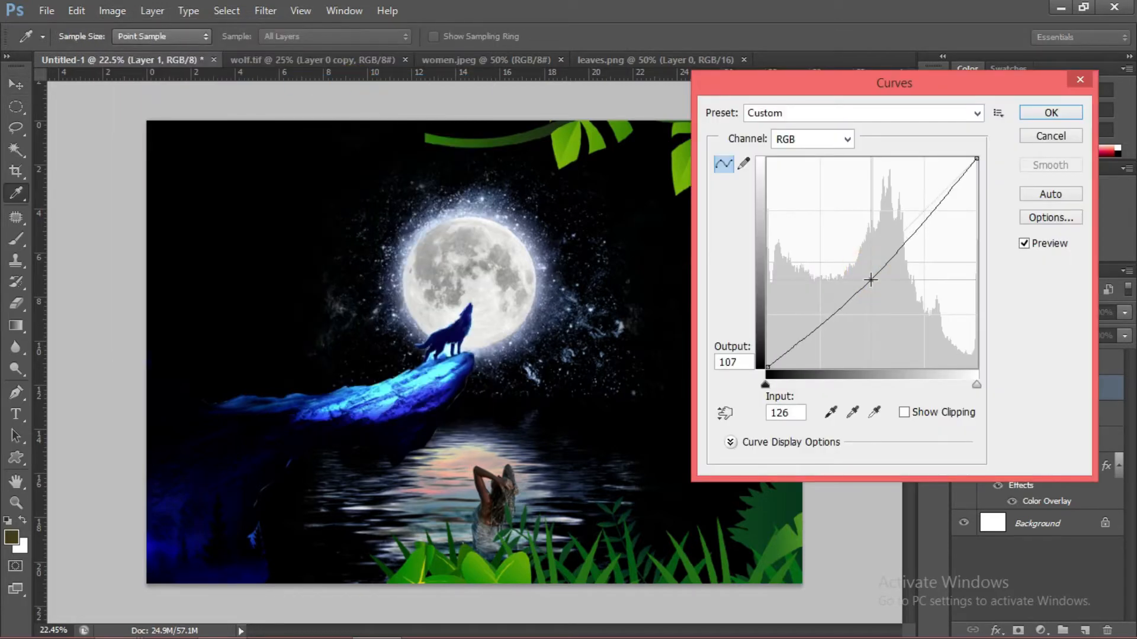
{"action": "left_click", "coordinate": [1049, 113]}
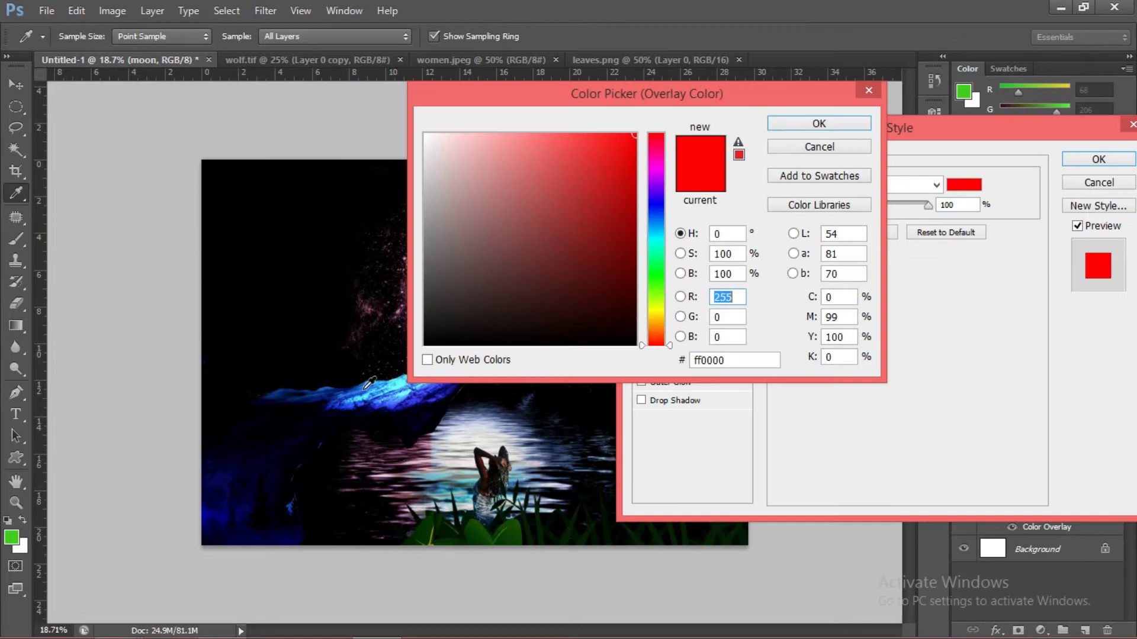
{"action": "left_click", "coordinate": [818, 123]}
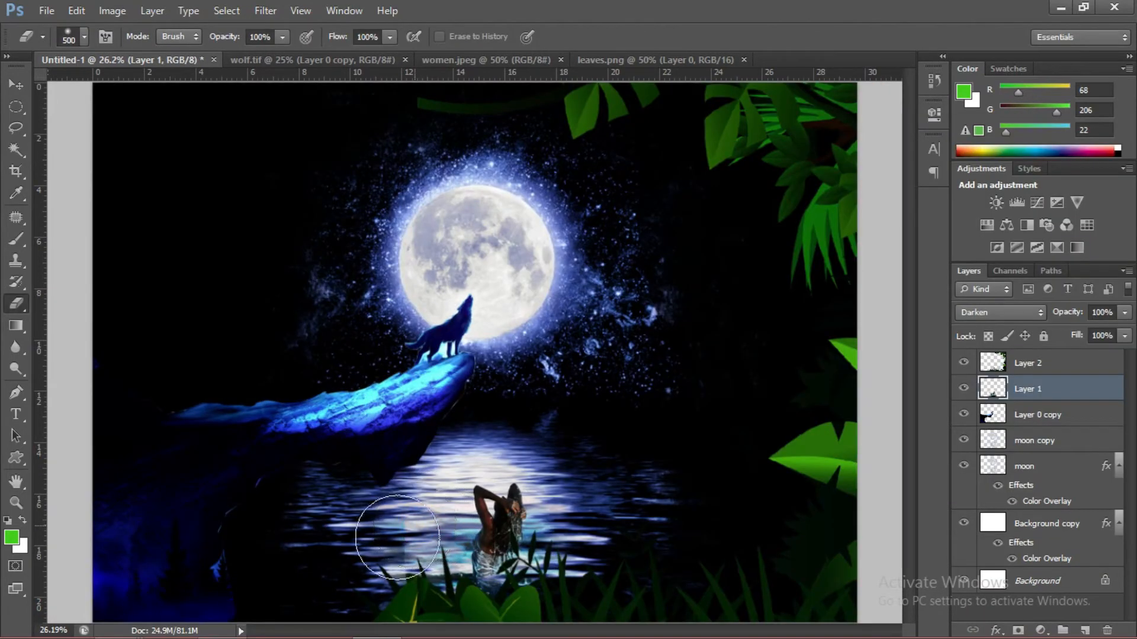
{"action": "mouse_move", "coordinate": [558, 515]}
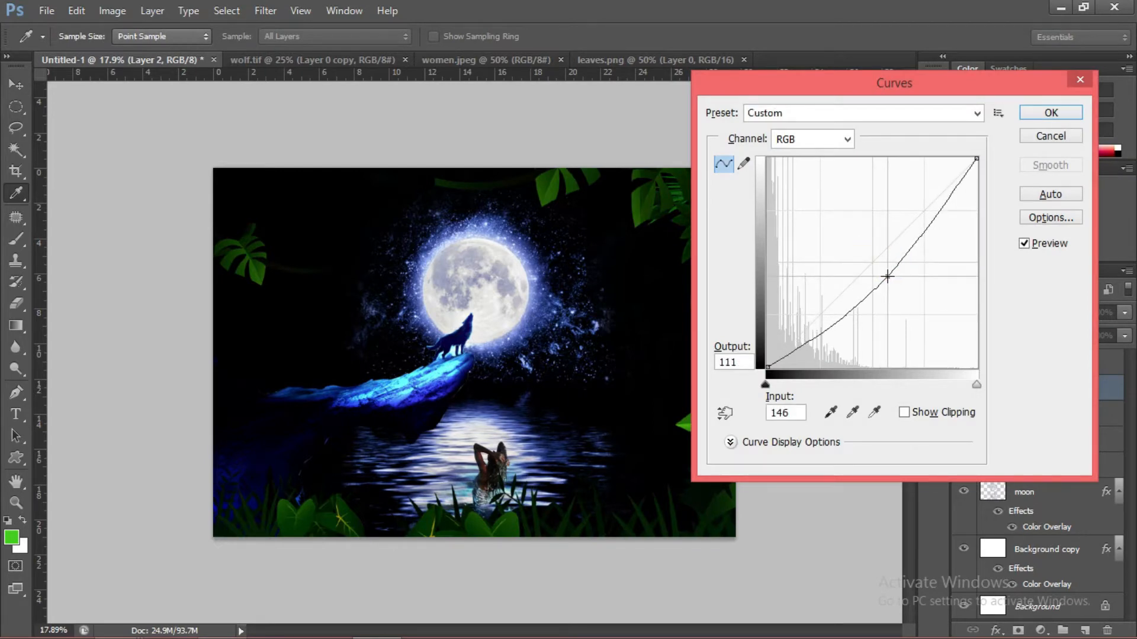
Confirm the Curves adjustment darkening the jungle leaves layer.
{"action": "left_click", "coordinate": [1049, 112]}
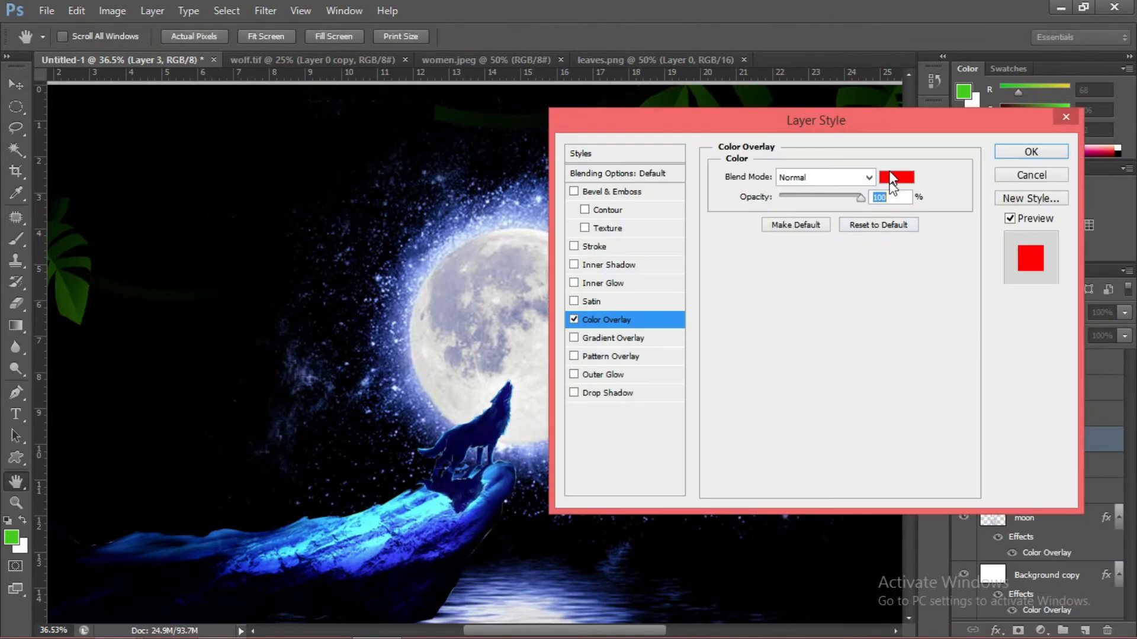
Commit Layer 3's Color Overlay at 75% opacity and zoom out to view the whole composite.
{"action": "left_click", "coordinate": [1029, 151]}
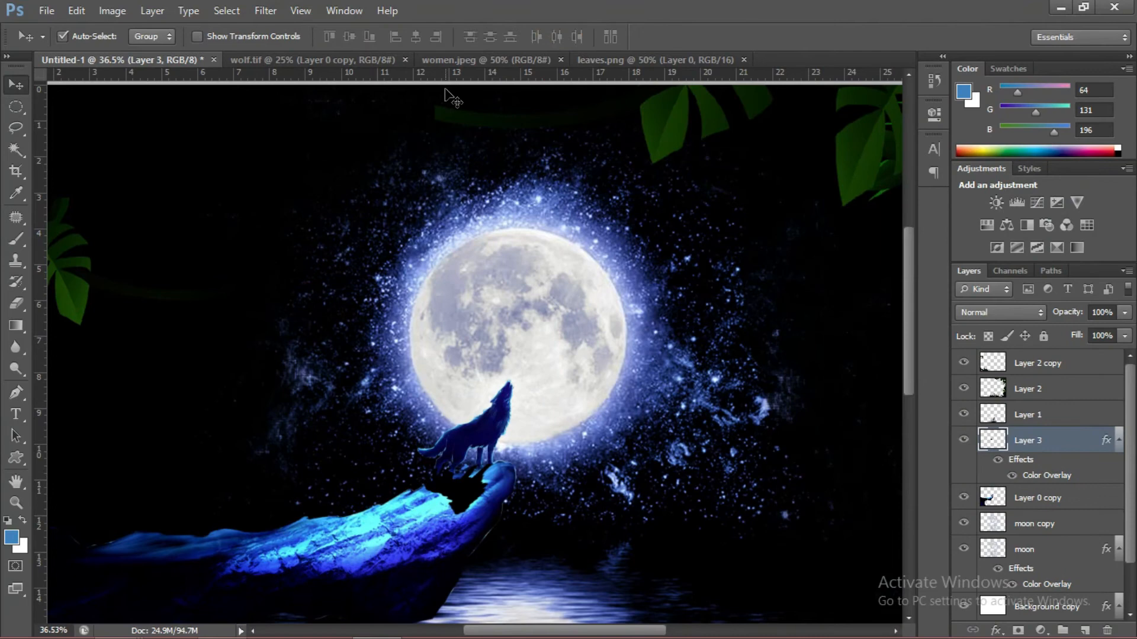
{"action": "left_click", "coordinate": [264, 11]}
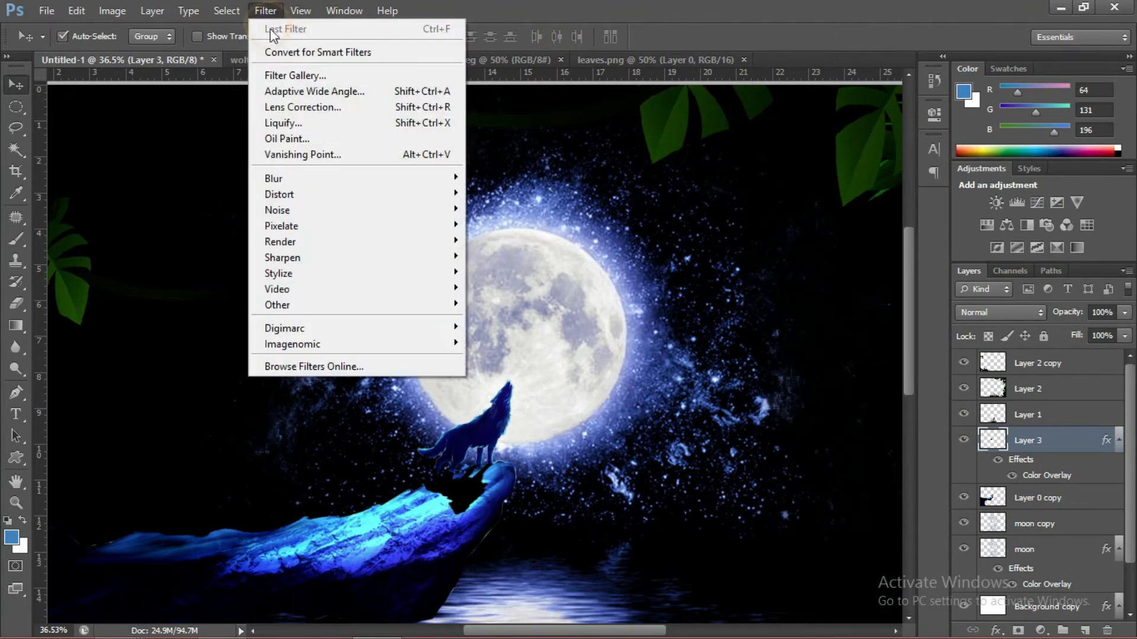
{"action": "mouse_move", "coordinate": [273, 177]}
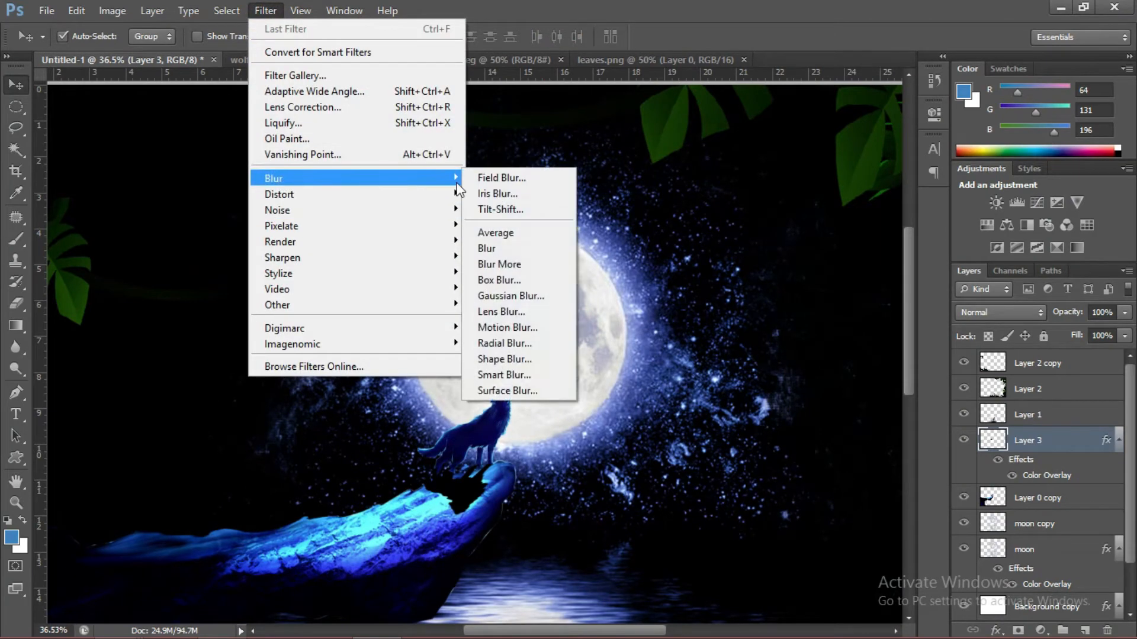
{"action": "mouse_move", "coordinate": [511, 296]}
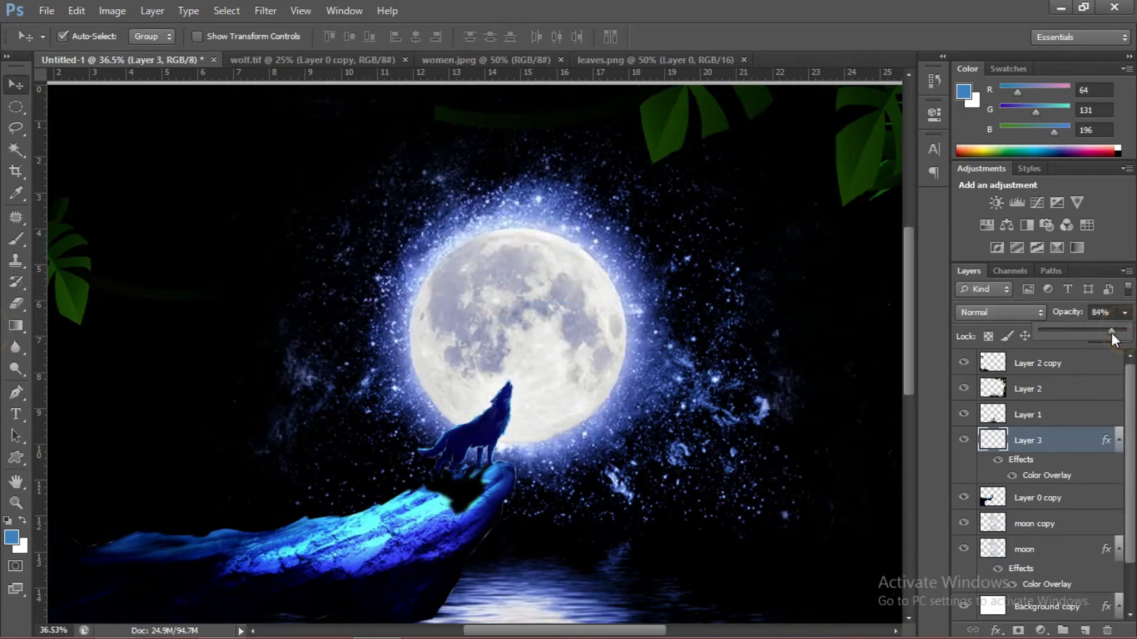
{"action": "key", "text": "ctrl+t"}
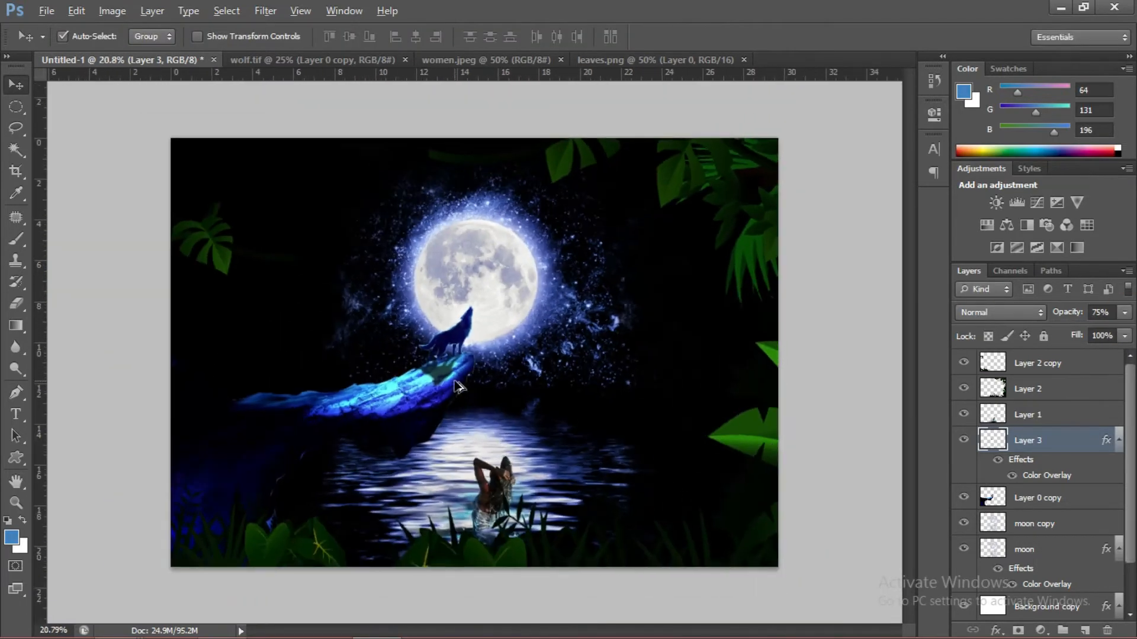
{"action": "left_click", "coordinate": [1028, 415]}
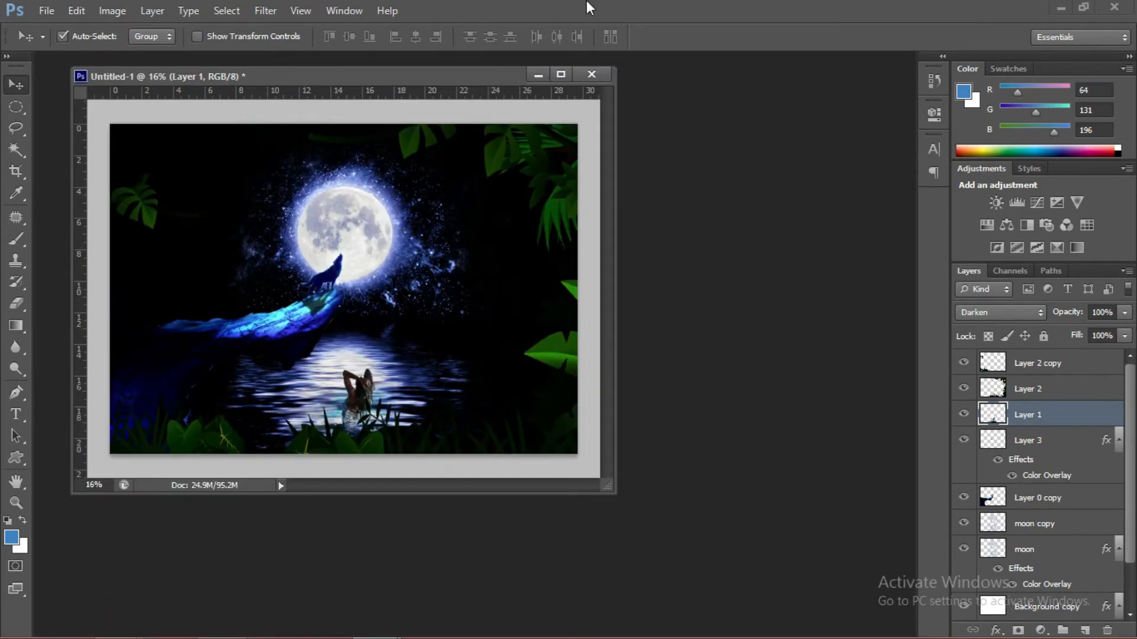
Create a second blank landscape document and load hand.png into it.
{"action": "left_click", "coordinate": [618, 165]}
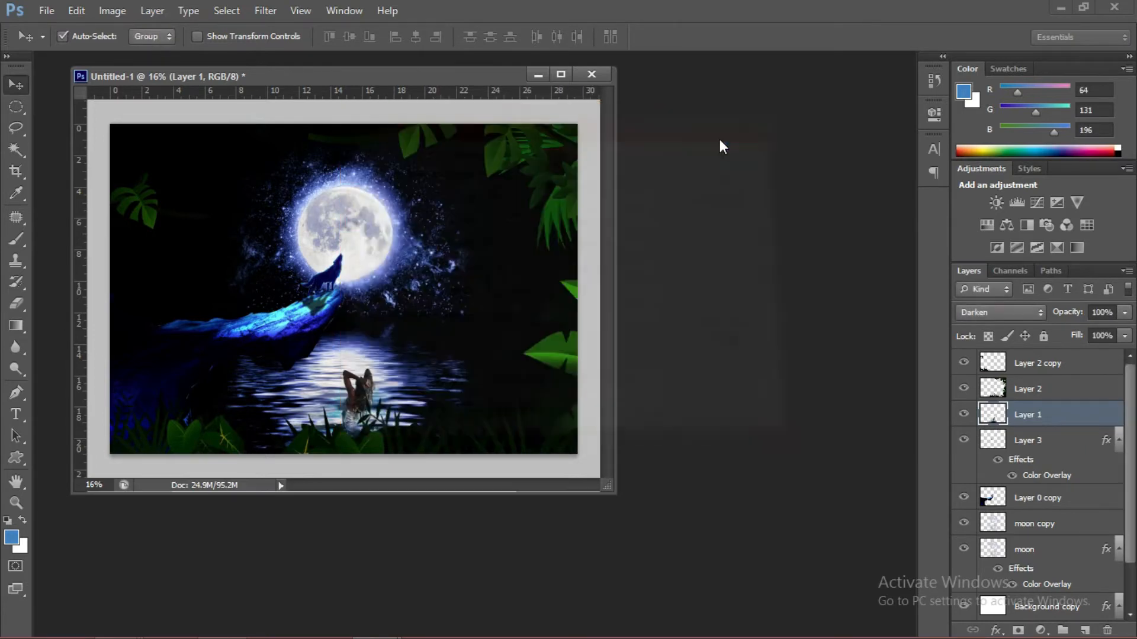
{"action": "left_click", "coordinate": [112, 10]}
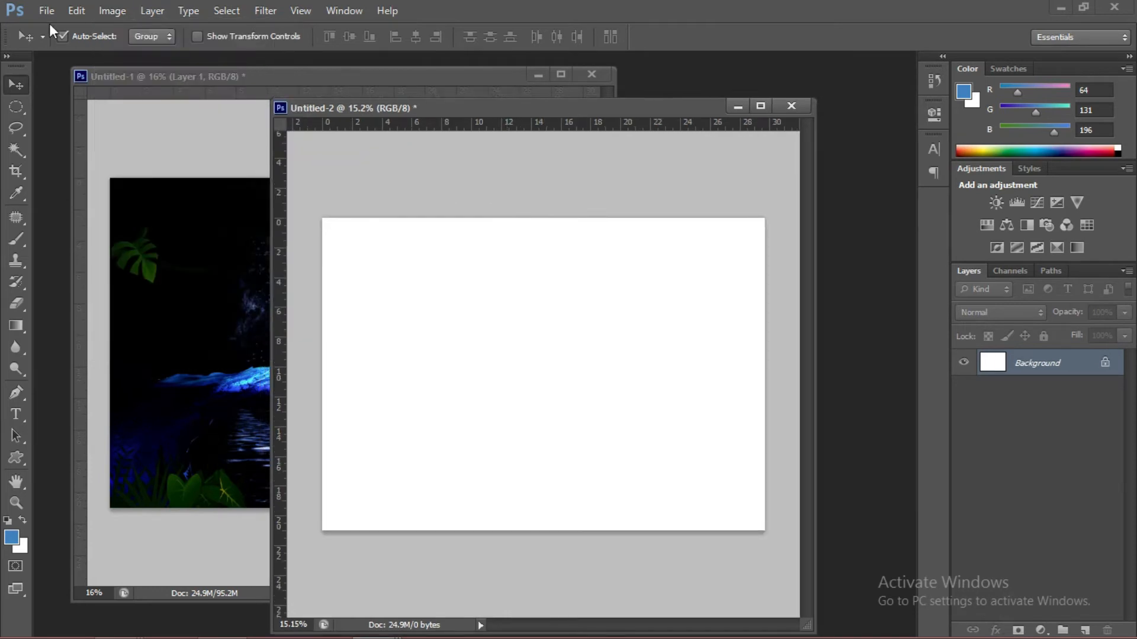
{"action": "left_click", "coordinate": [46, 11]}
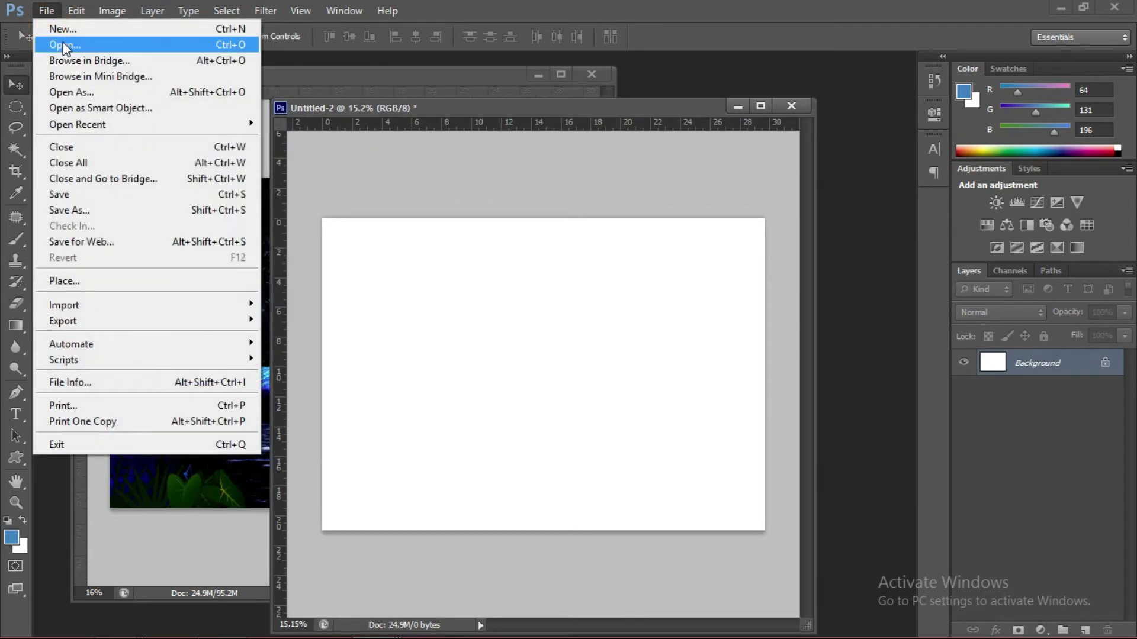
{"action": "left_click", "coordinate": [64, 45]}
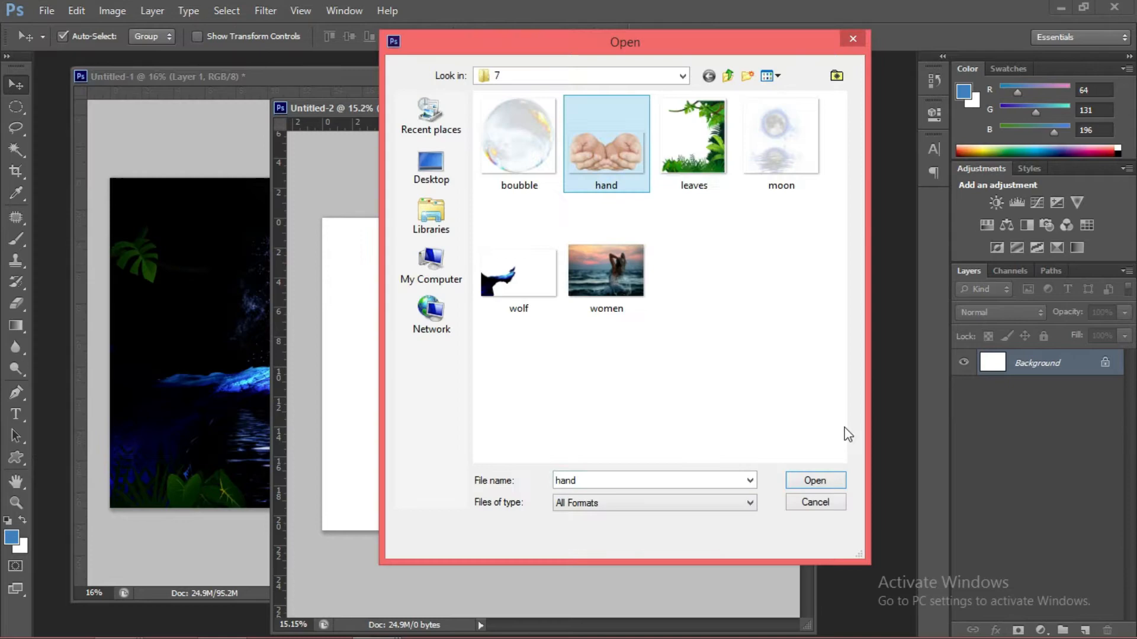
{"action": "left_click", "coordinate": [814, 480]}
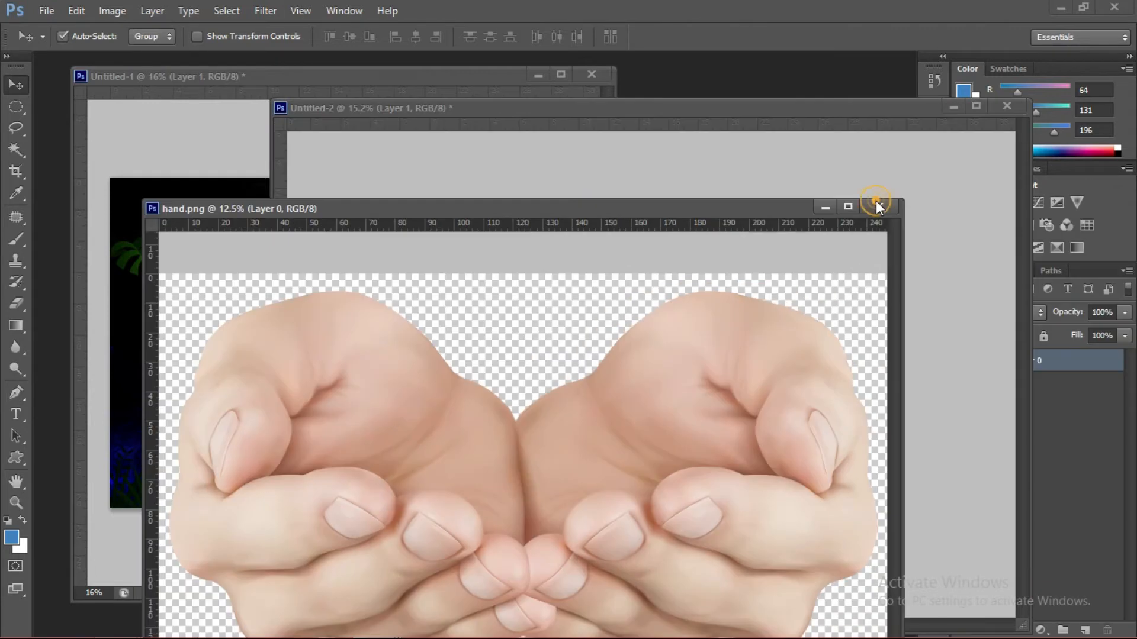
Close the separate hands image and commit the hands layer at its smaller size.
{"action": "left_click", "coordinate": [876, 206]}
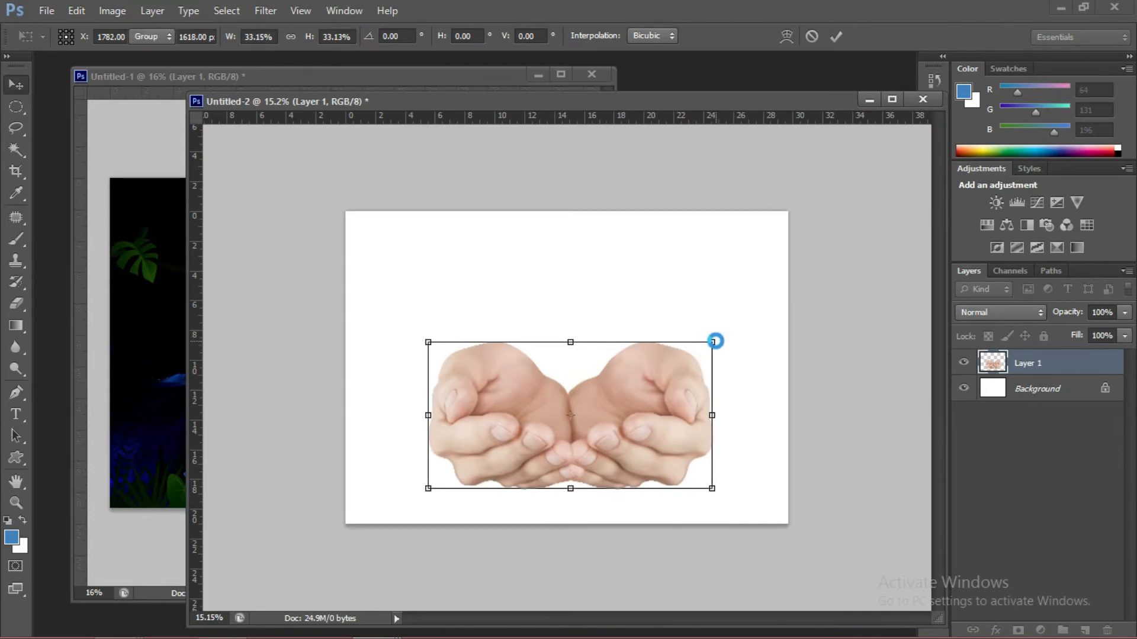
{"action": "left_click", "coordinate": [834, 36]}
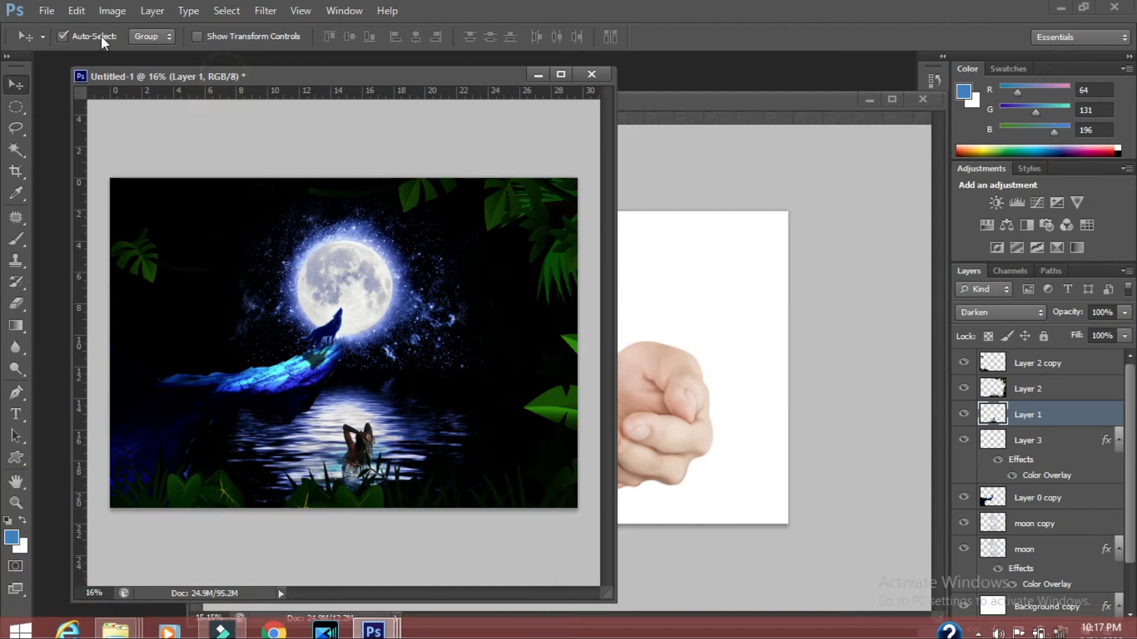
Bring in the glass bubble image through File > Open.
{"action": "left_click", "coordinate": [46, 10]}
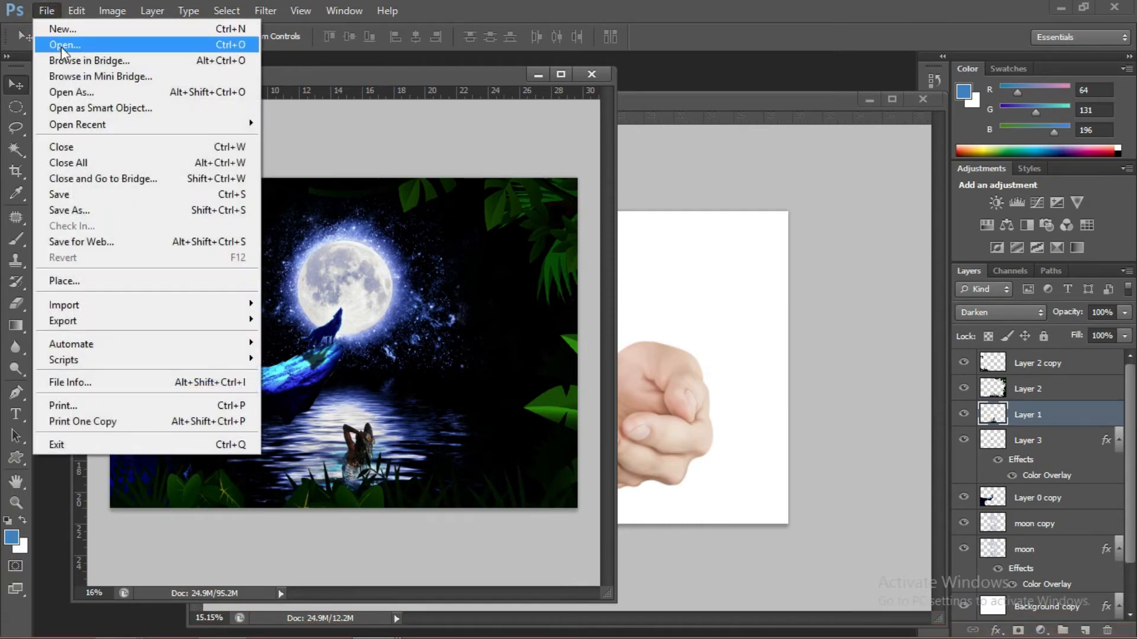
{"action": "left_click", "coordinate": [64, 43]}
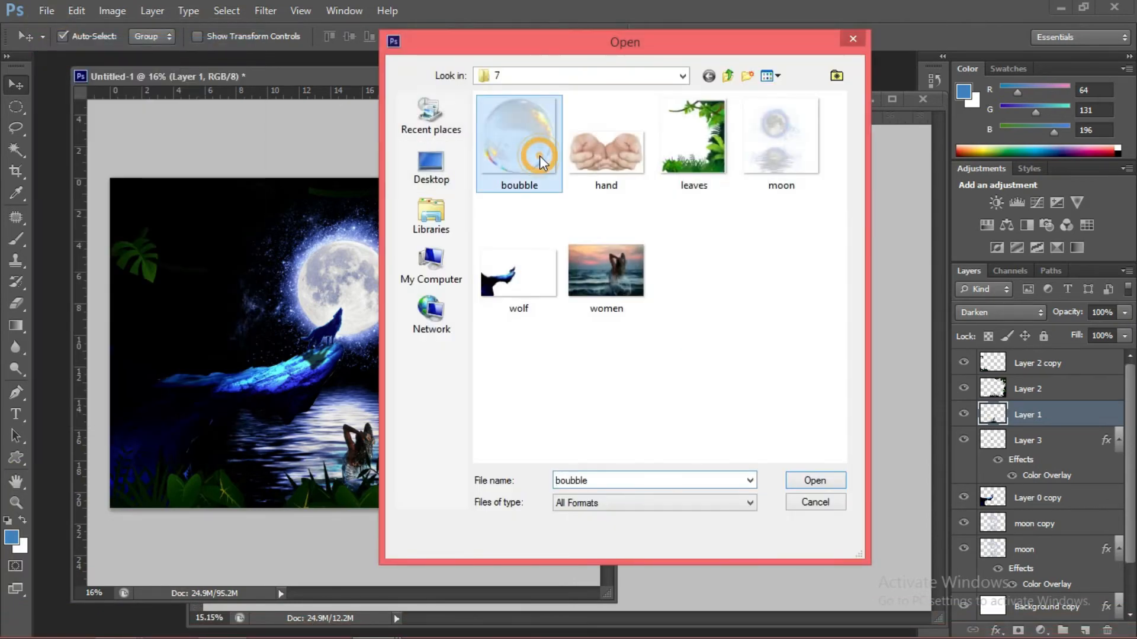
{"action": "left_click", "coordinate": [814, 481]}
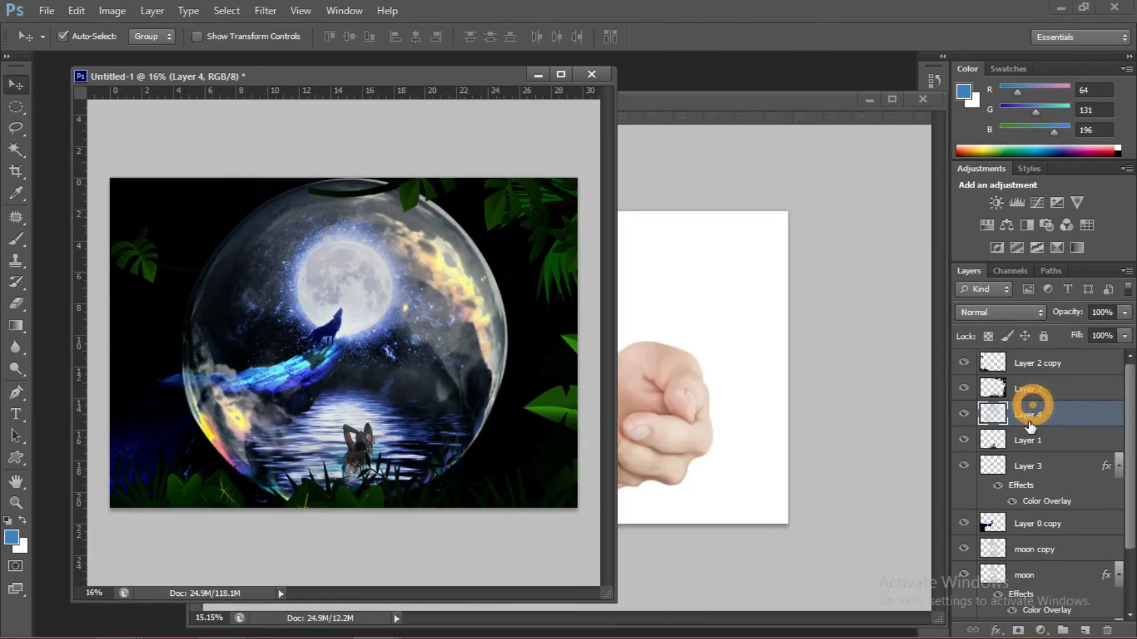
Place the bubble layer on top of the jungle composite and return to the hands document.
{"action": "left_click", "coordinate": [1029, 413]}
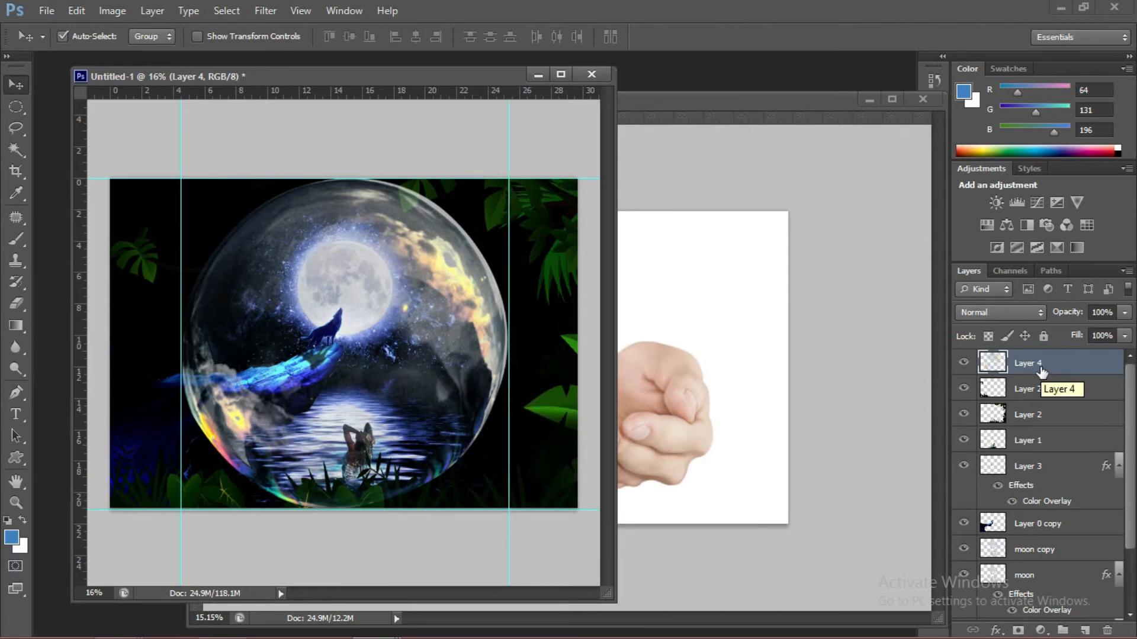
{"action": "scroll", "scroll_direction": "down", "scroll_amount": 3}
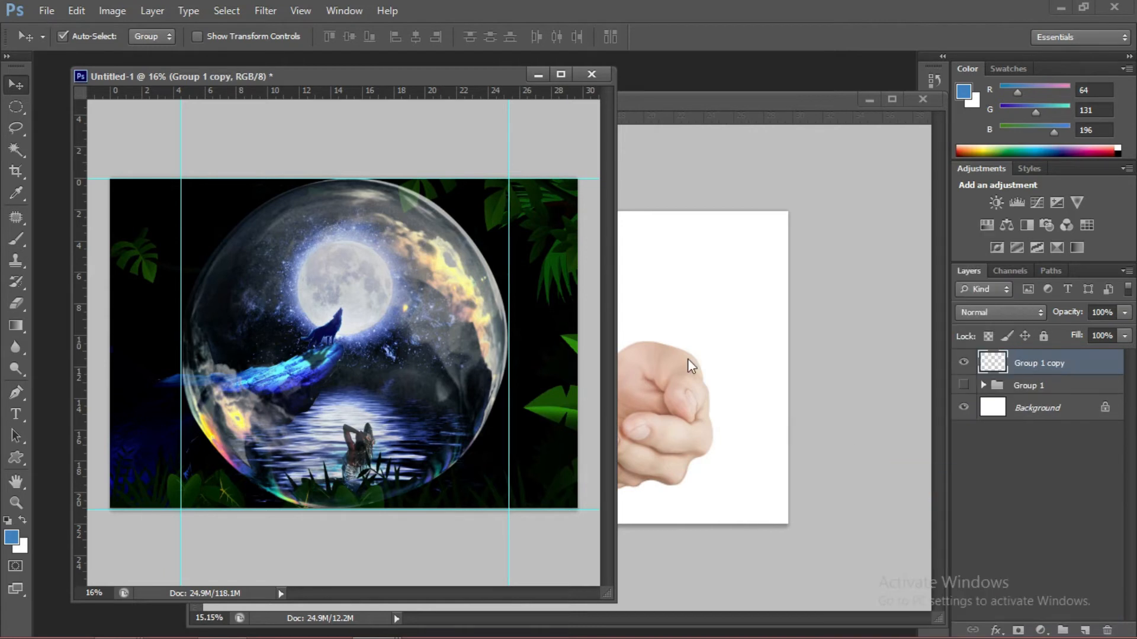
{"action": "left_click", "coordinate": [15, 107]}
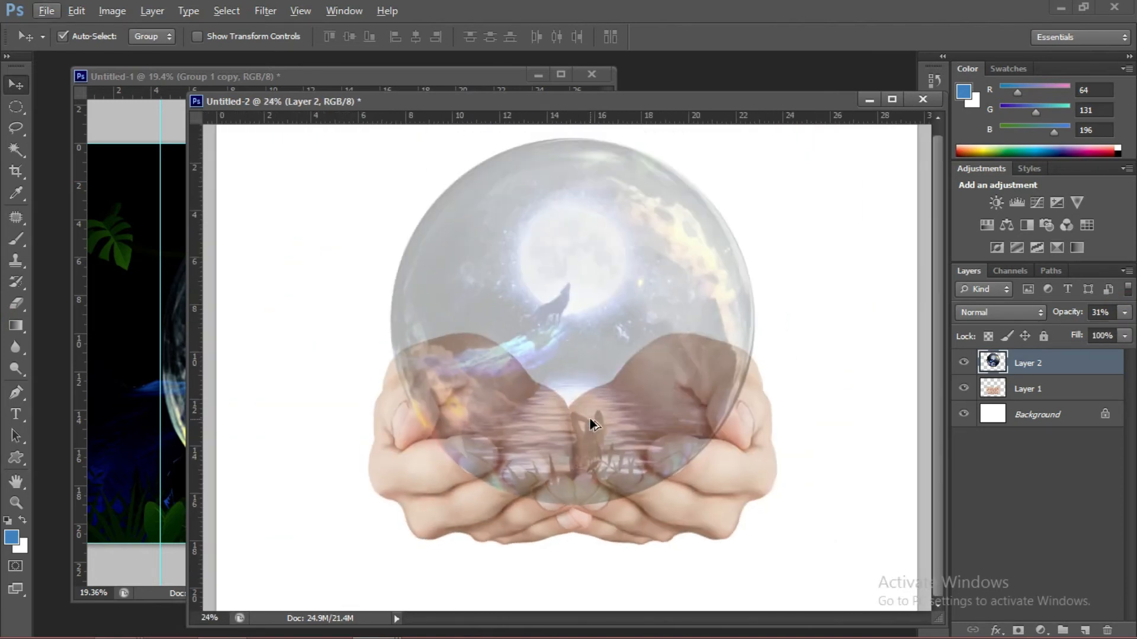
Convert the Pen-tool path along the front fingers into a feathered selection.
{"action": "left_click", "coordinate": [1028, 388]}
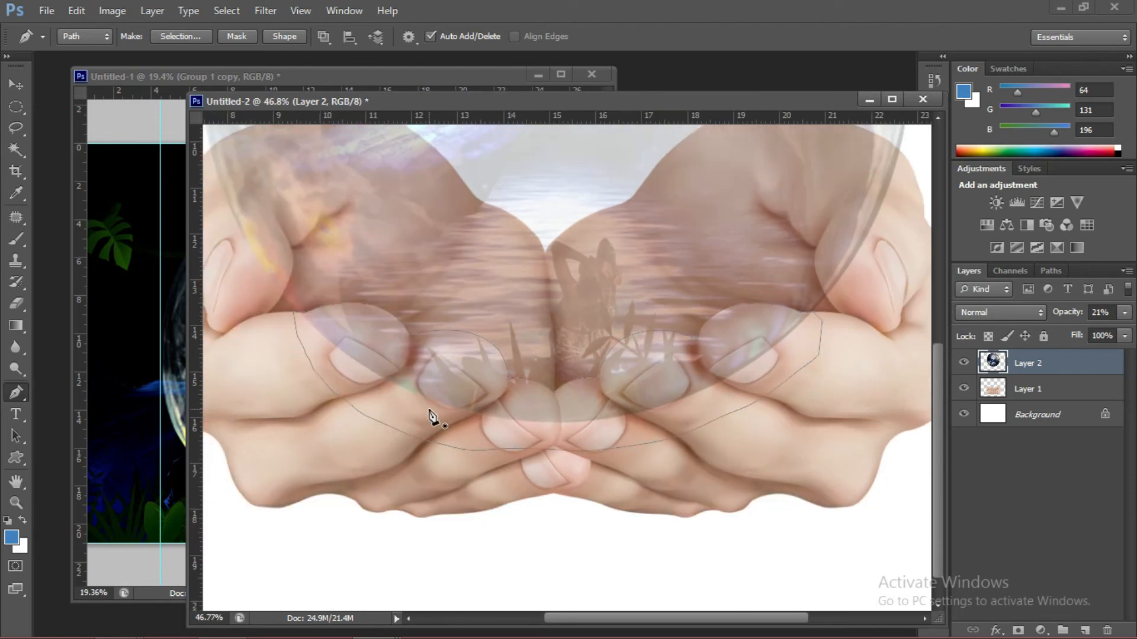
{"action": "right_click", "coordinate": [431, 417]}
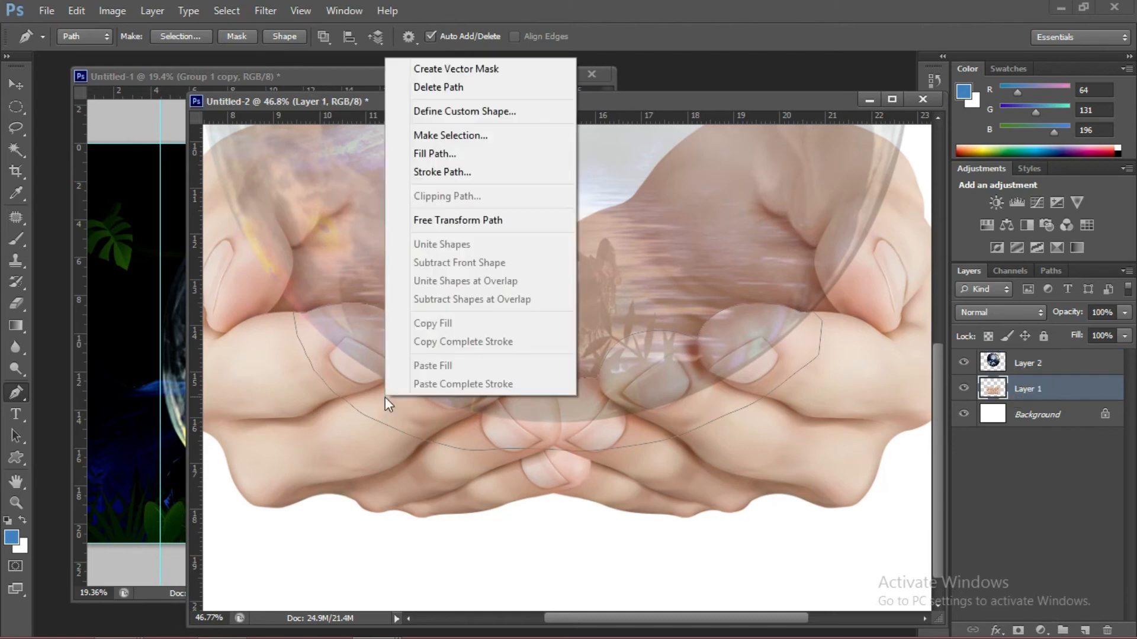
{"action": "mouse_move", "coordinate": [450, 135]}
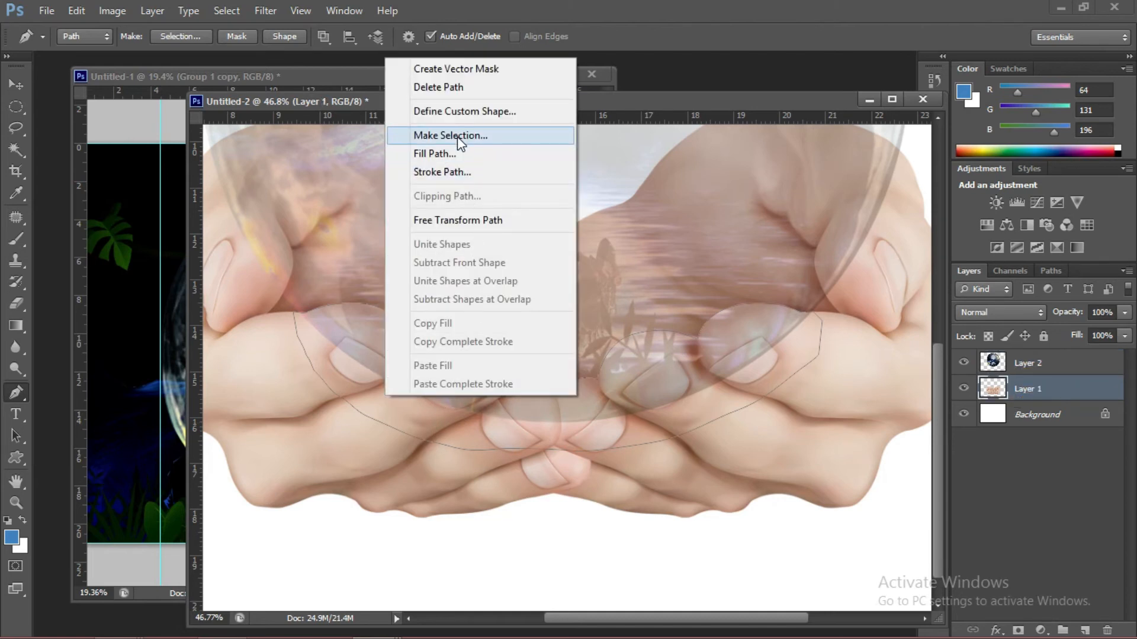
{"action": "left_click", "coordinate": [449, 135]}
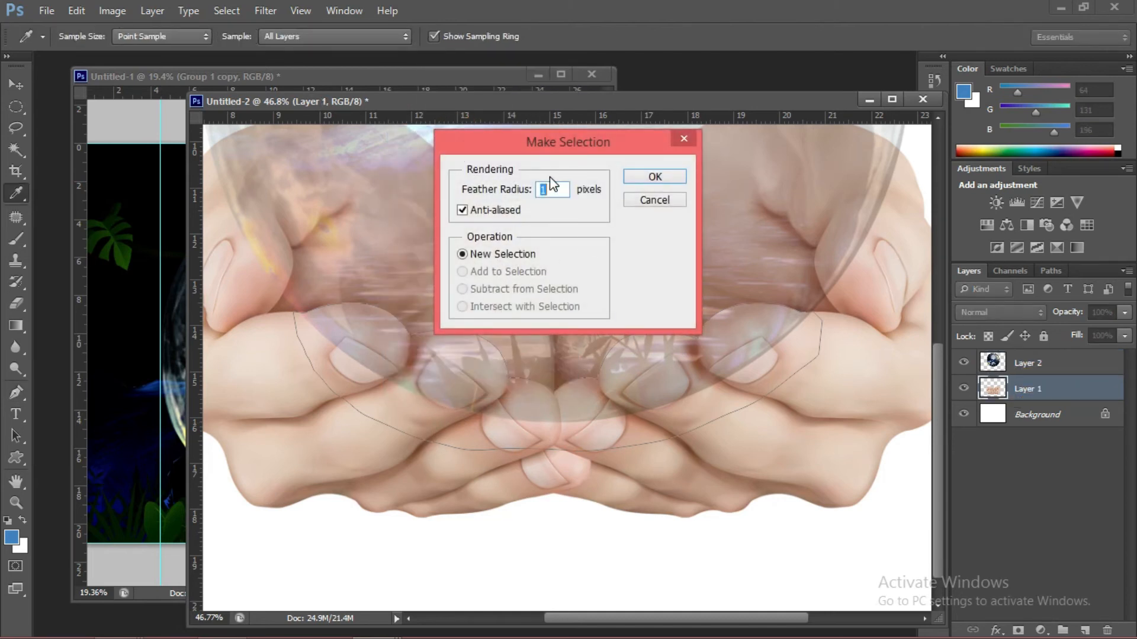
{"action": "mouse_move", "coordinate": [653, 176]}
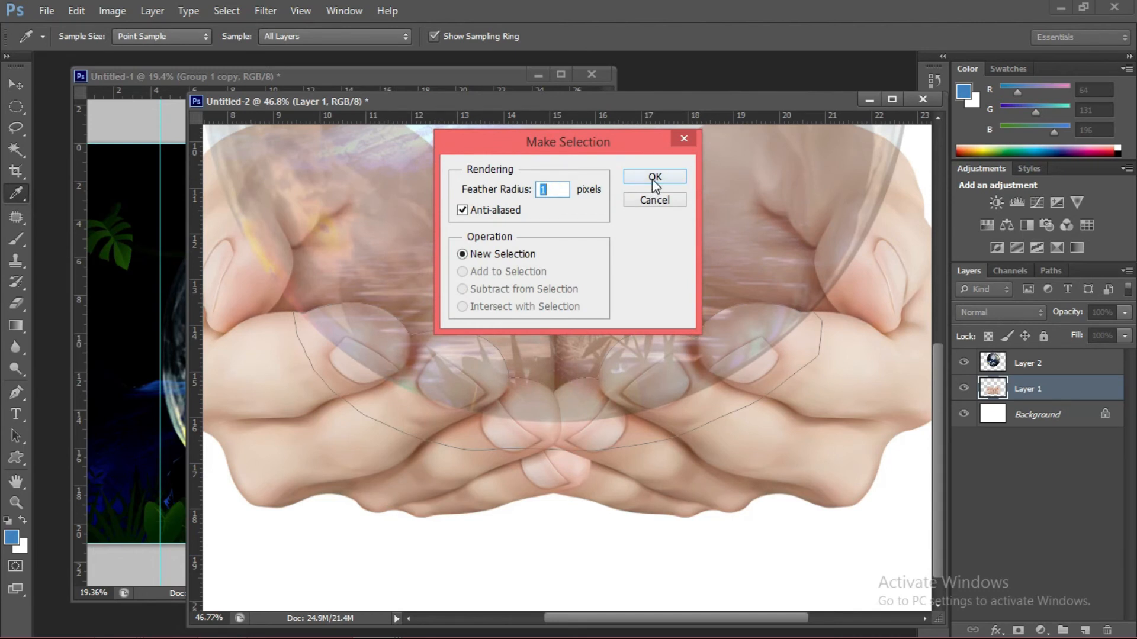
{"action": "left_click", "coordinate": [651, 176]}
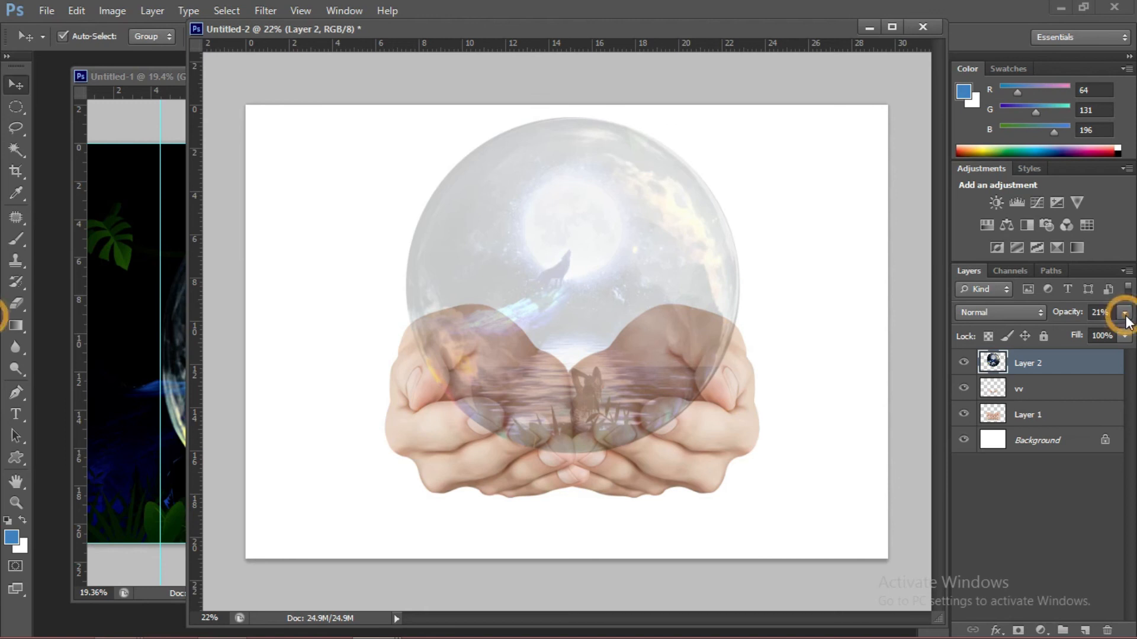
Restore Layer 2 to 100% opacity and select the copied fingers layer vv.
{"action": "left_click", "coordinate": [1125, 312]}
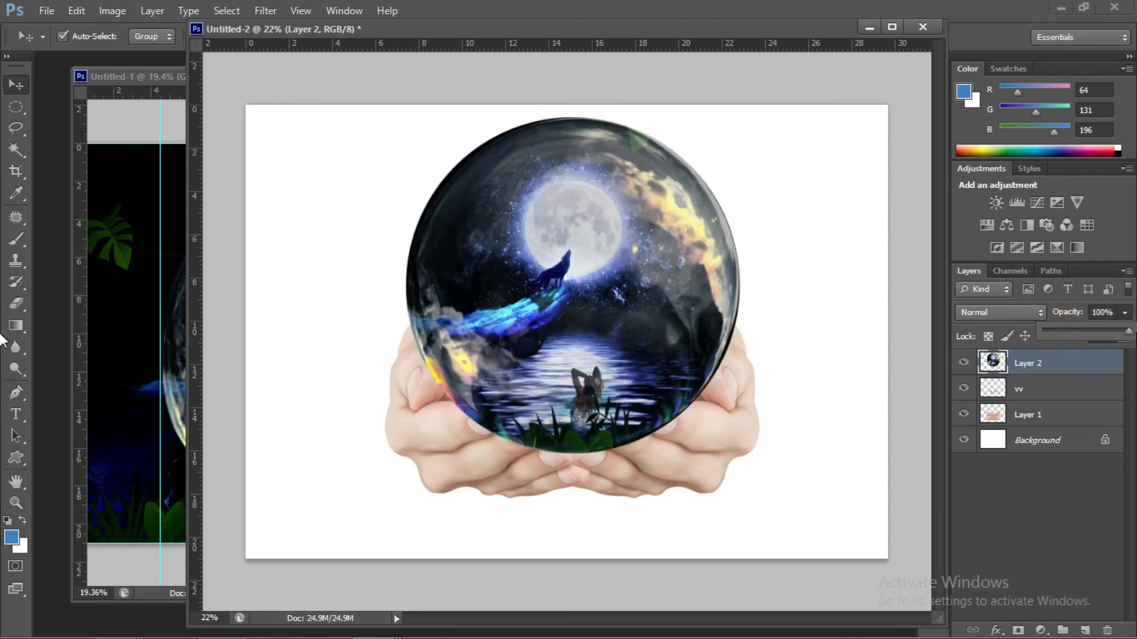
{"action": "left_click", "coordinate": [1028, 389]}
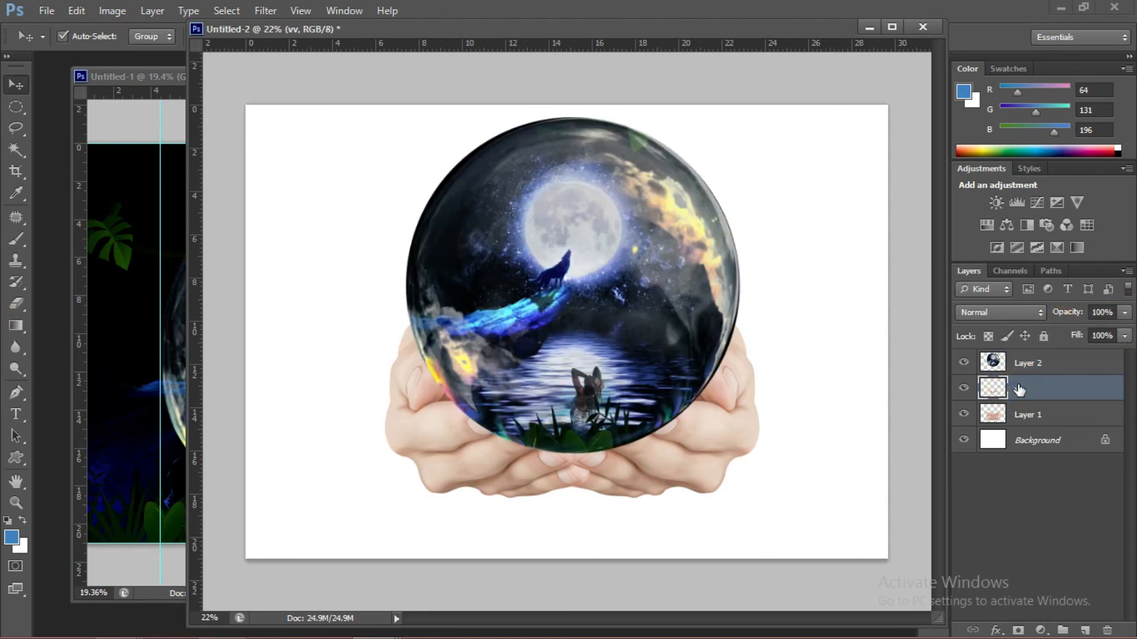